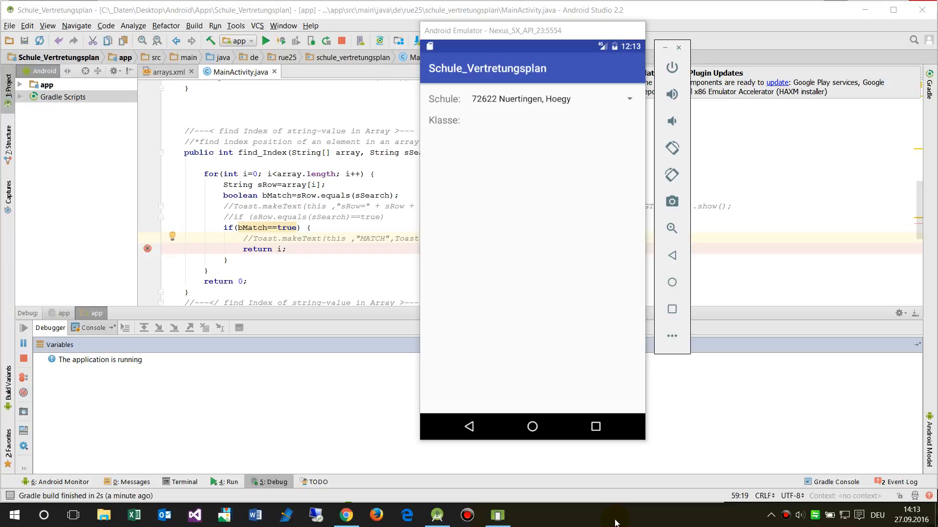
{"action": "mouse_move", "coordinate": [315, 295]}
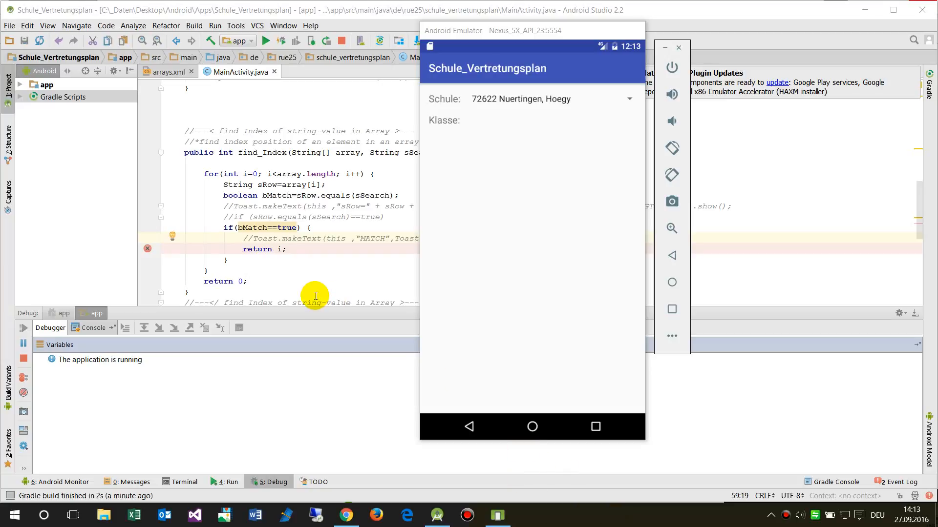
{"action": "mouse_move", "coordinate": [73, 17]}
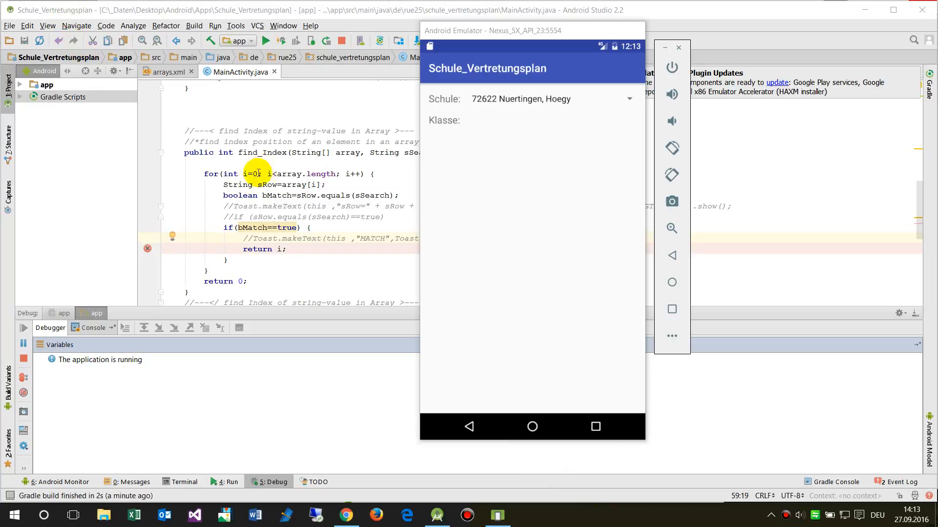
{"action": "mouse_move", "coordinate": [221, 259]}
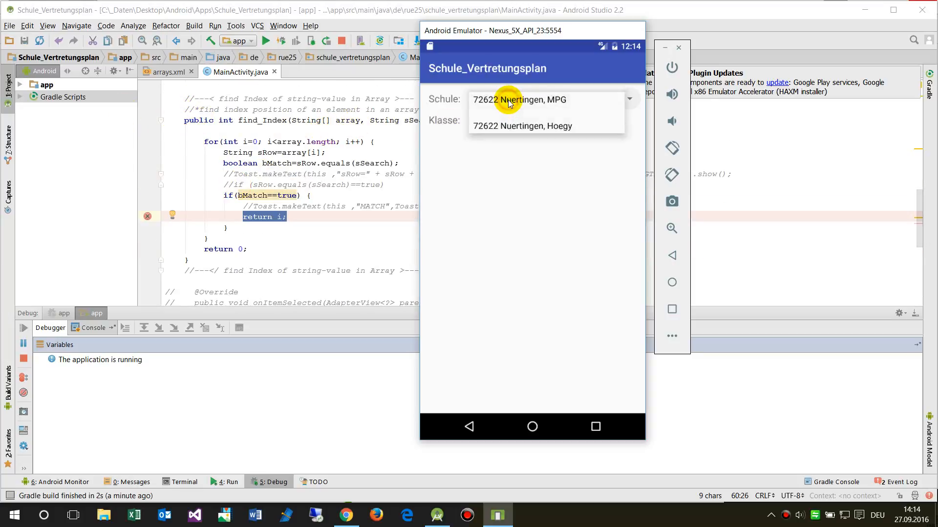
{"action": "mouse_move", "coordinate": [520, 132]}
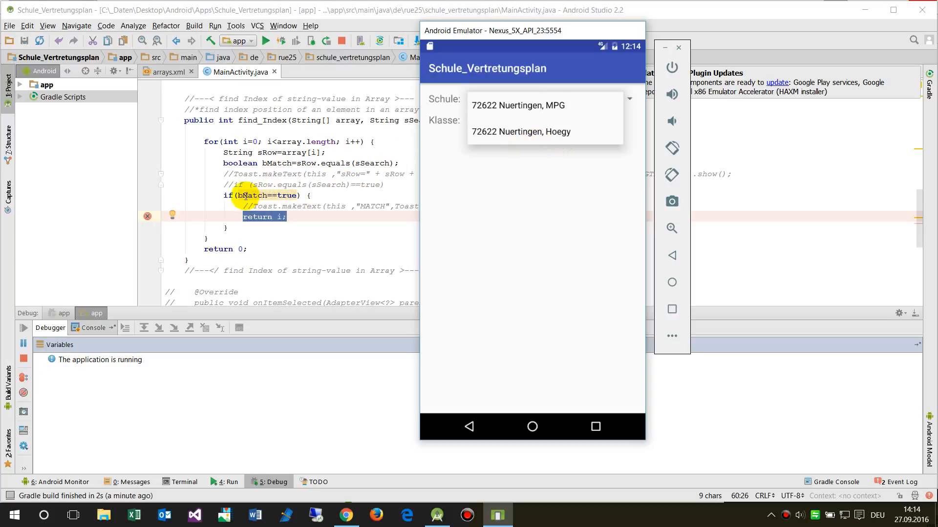
{"action": "mouse_move", "coordinate": [268, 225]}
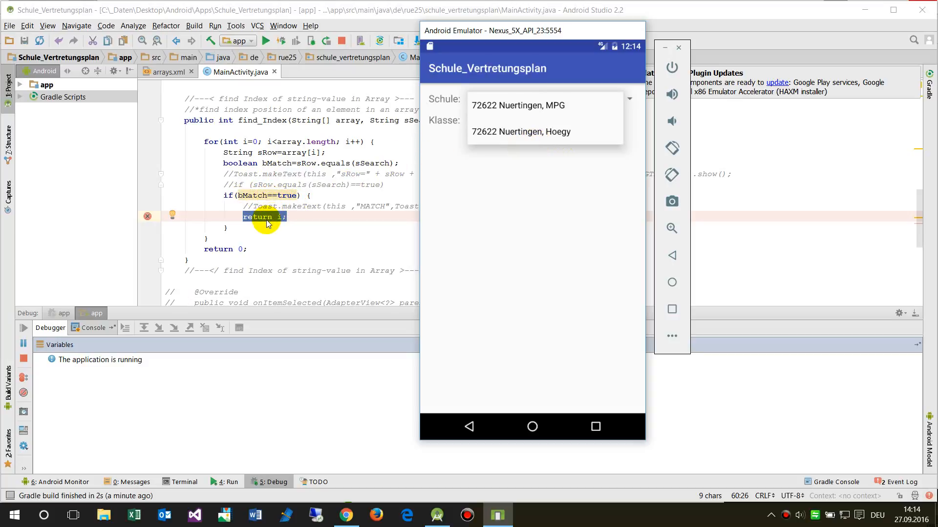
{"action": "mouse_move", "coordinate": [244, 152]}
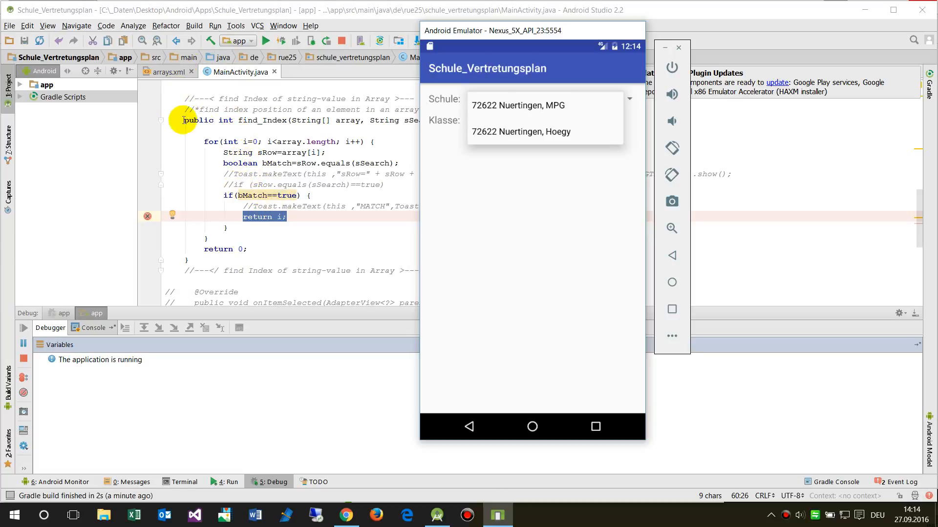
{"action": "mouse_move", "coordinate": [512, 111]}
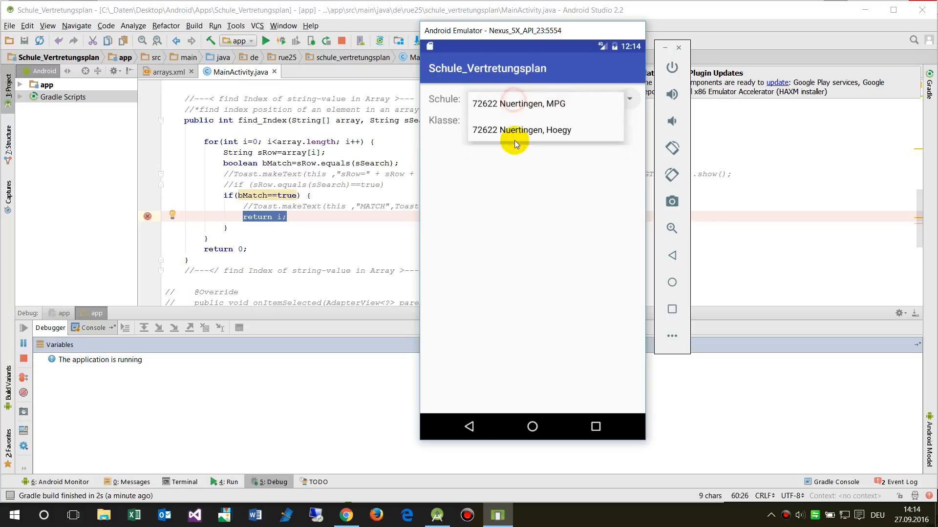
- Choose the school in the emulator spinner so find_Index halts, then inspect sSearch in Variables
{"action": "left_click", "coordinate": [522, 130]}
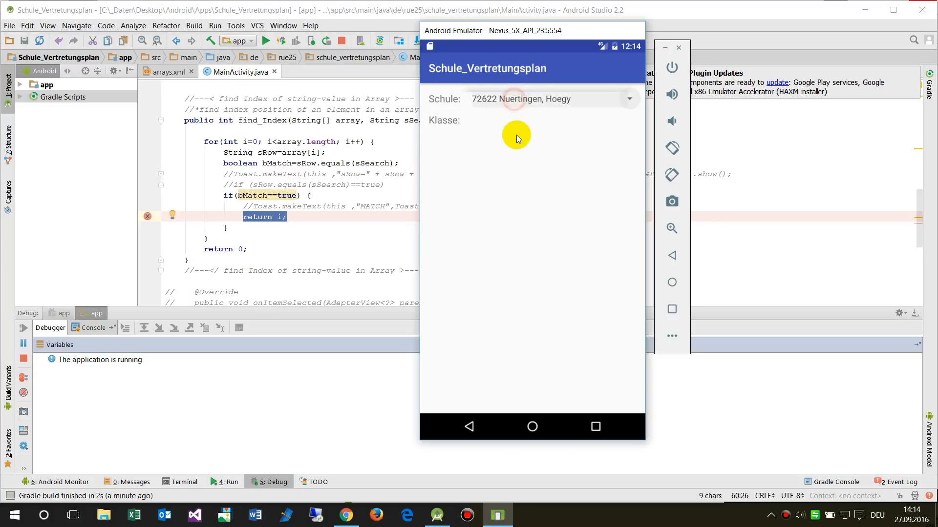
{"action": "mouse_move", "coordinate": [147, 197]}
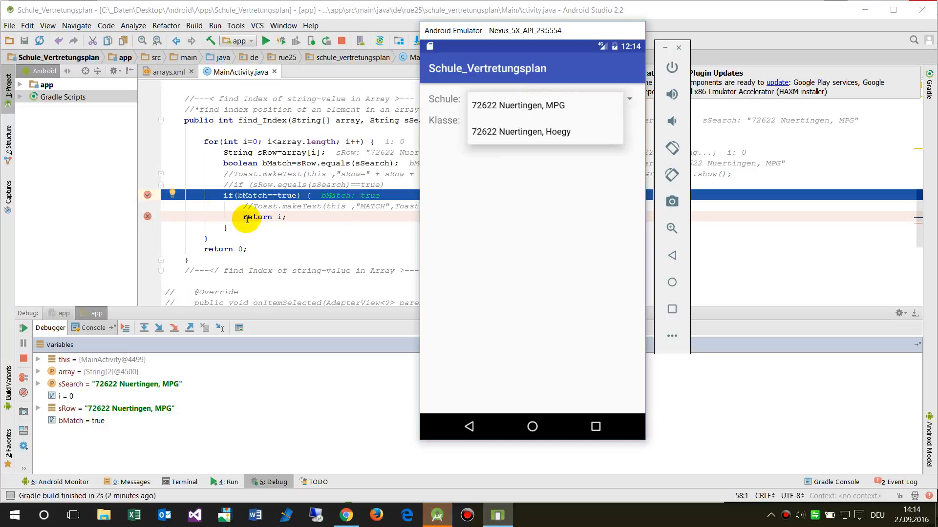
{"action": "mouse_move", "coordinate": [101, 399]}
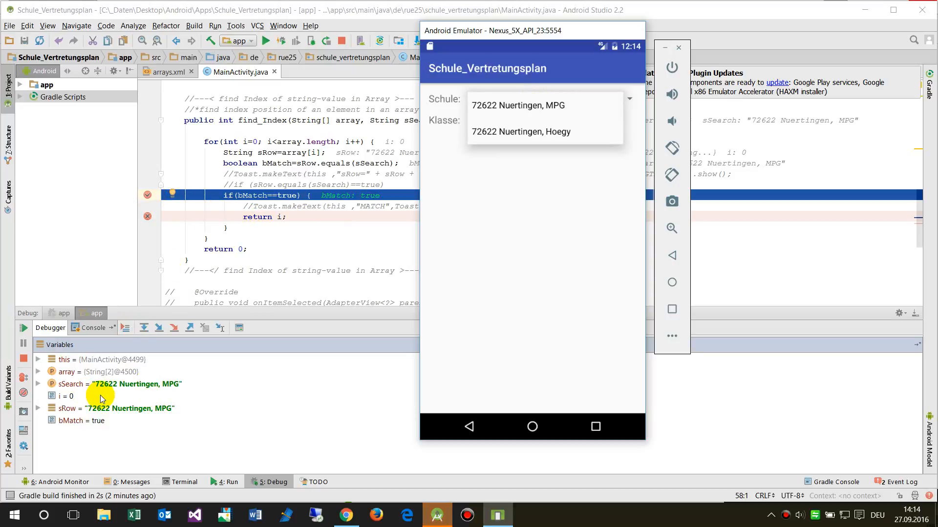
{"action": "left_click", "coordinate": [70, 384]}
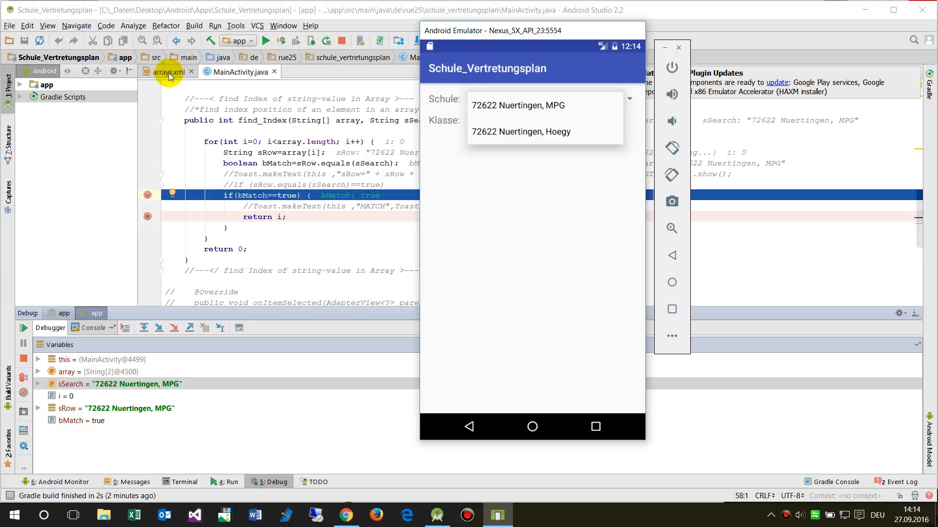
{"action": "left_click", "coordinate": [169, 71]}
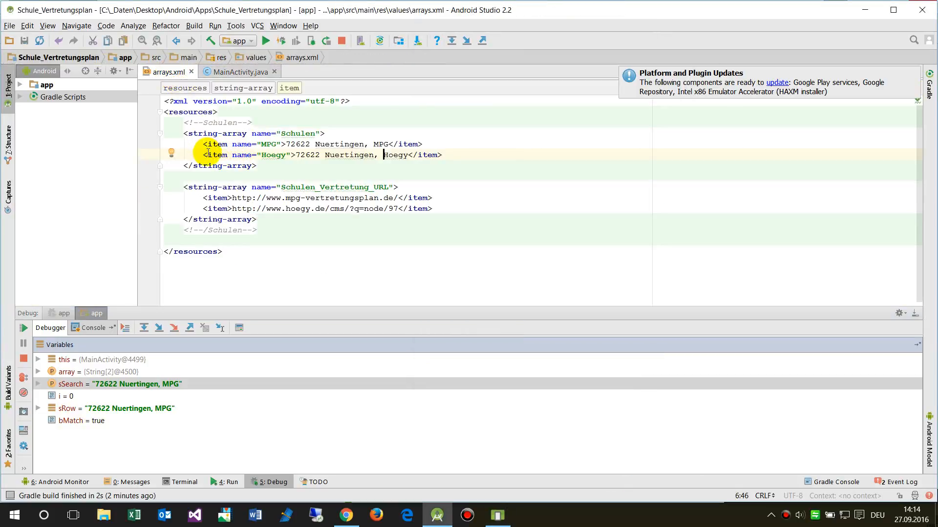
{"action": "triple_click", "coordinate": [322, 155]}
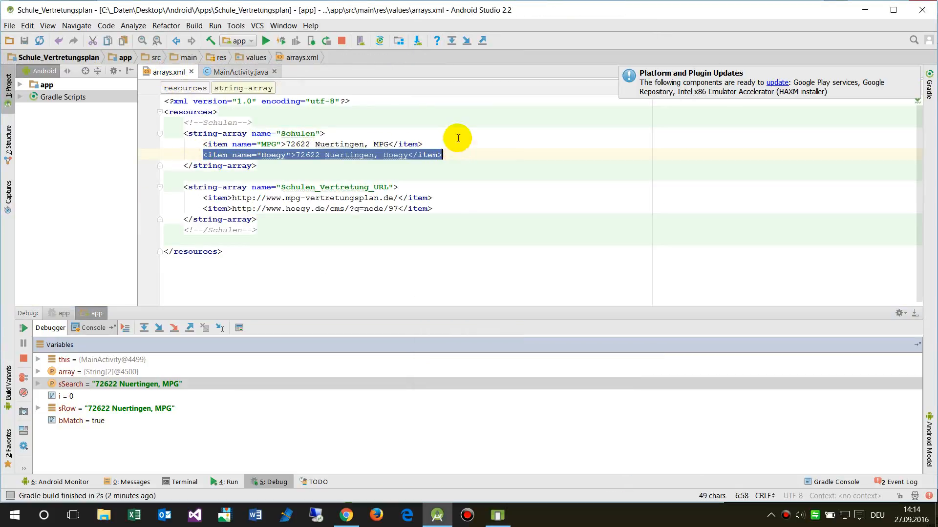
{"action": "left_click", "coordinate": [216, 144]}
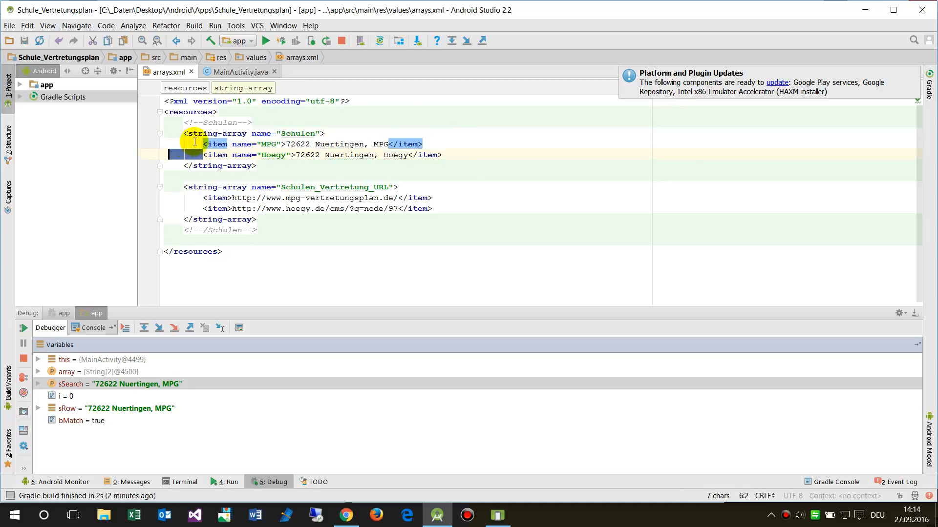
{"action": "left_click", "coordinate": [239, 72]}
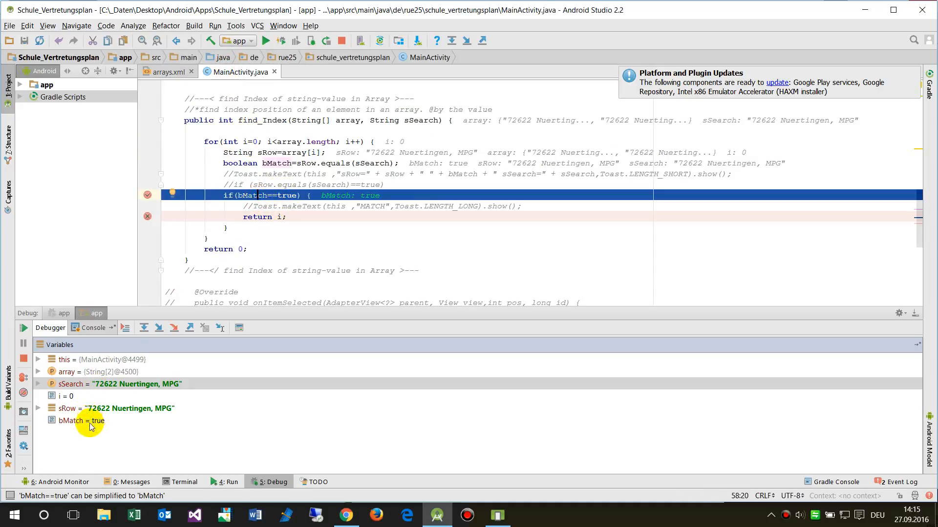
{"action": "mouse_move", "coordinate": [136, 424]}
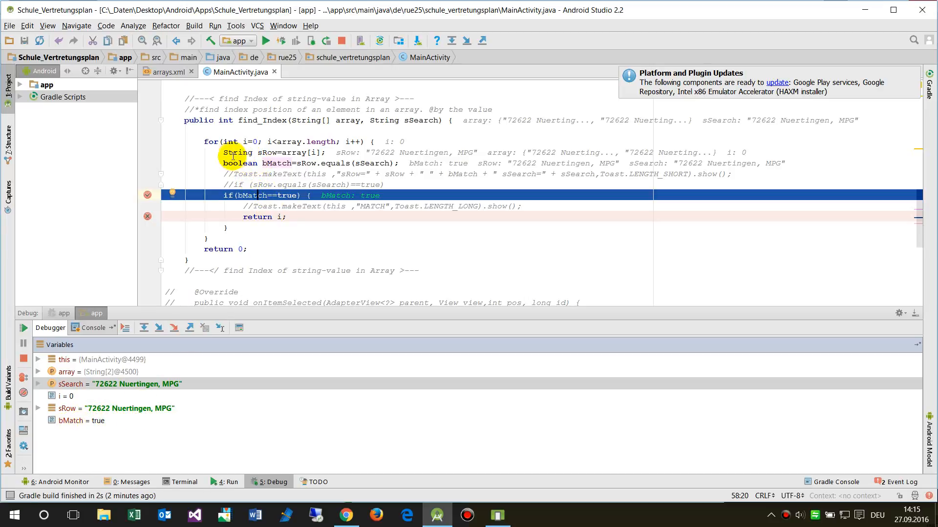
{"action": "mouse_move", "coordinate": [266, 152]}
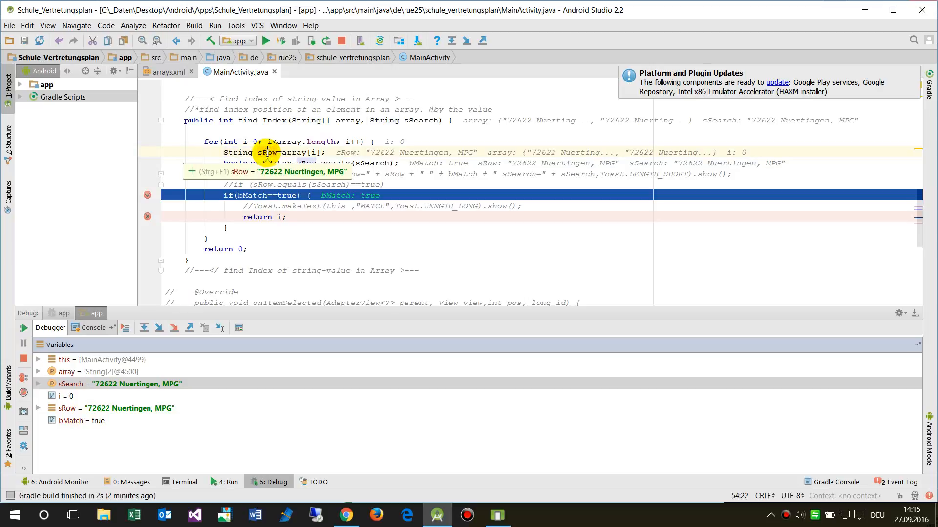
{"action": "mouse_move", "coordinate": [309, 301]}
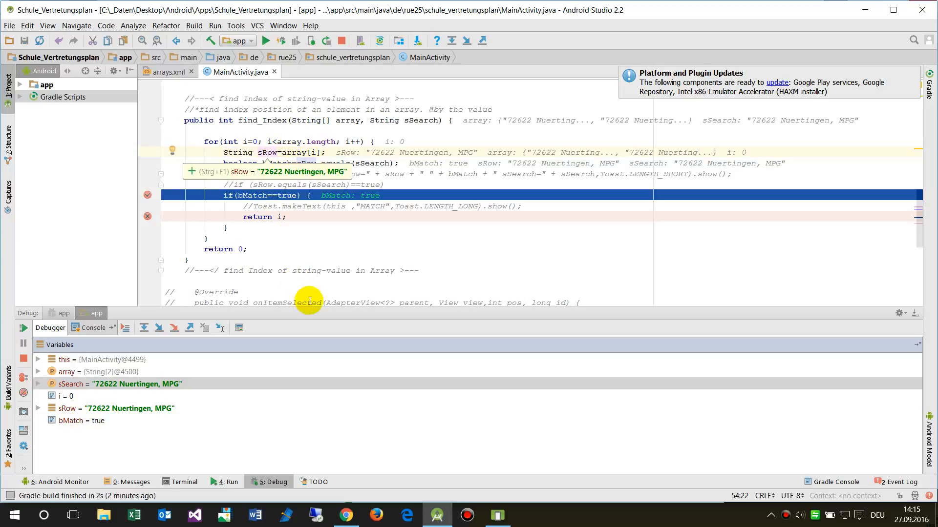
- Inspect sRow in the equals comparison and bMatch in Variables, both confirming "72622 Nuertingen, MPG" matches
{"action": "left_click", "coordinate": [246, 249]}
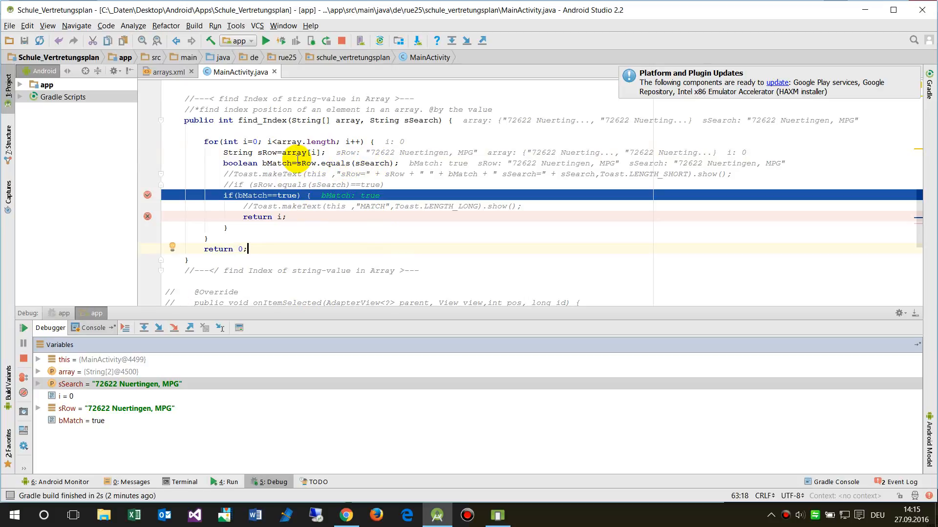
{"action": "mouse_move", "coordinate": [421, 119]}
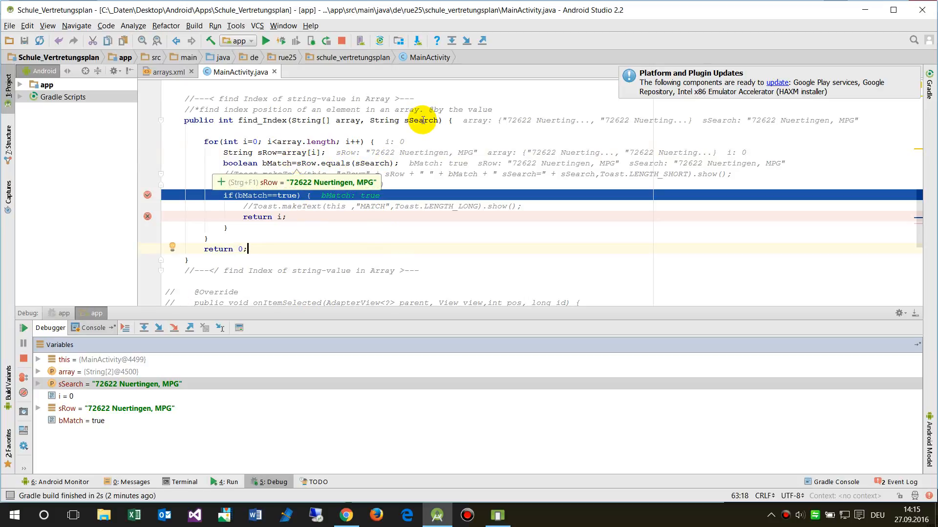
{"action": "mouse_move", "coordinate": [423, 120]}
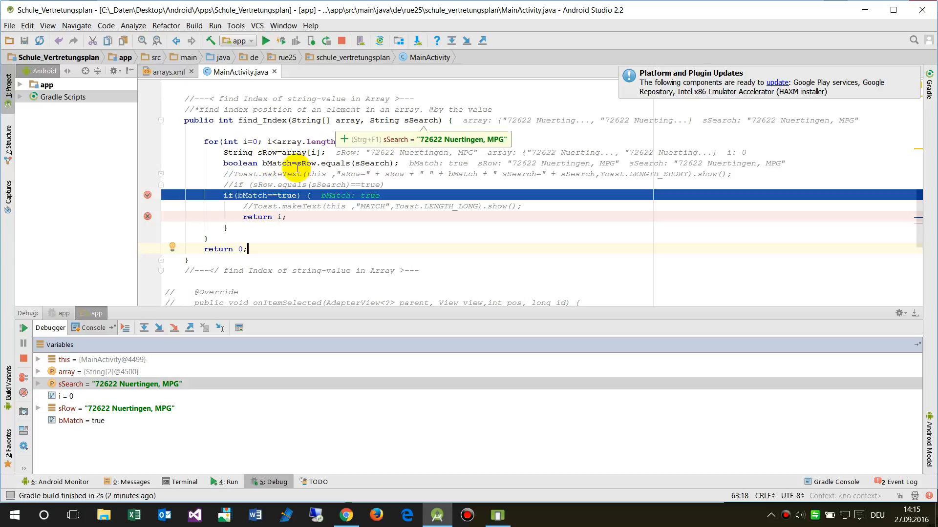
{"action": "double_click", "coordinate": [308, 163]}
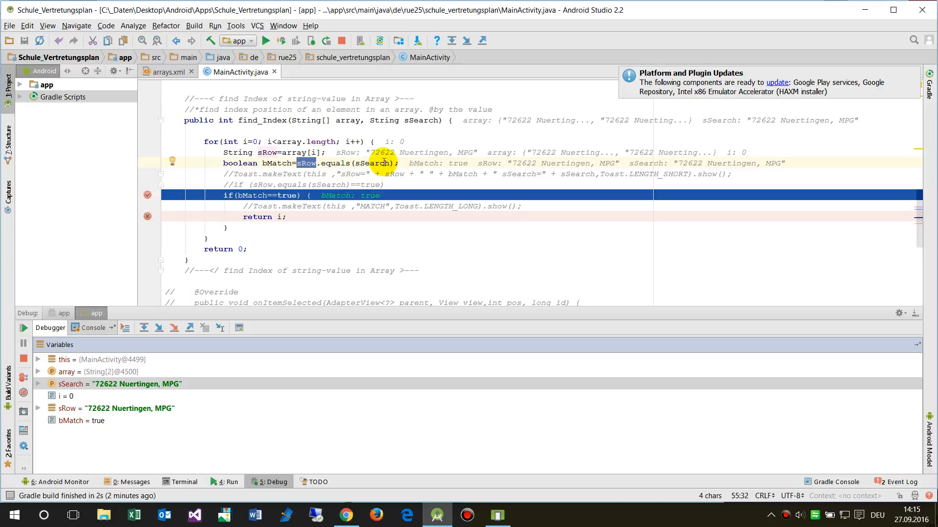
{"action": "mouse_move", "coordinate": [375, 163]}
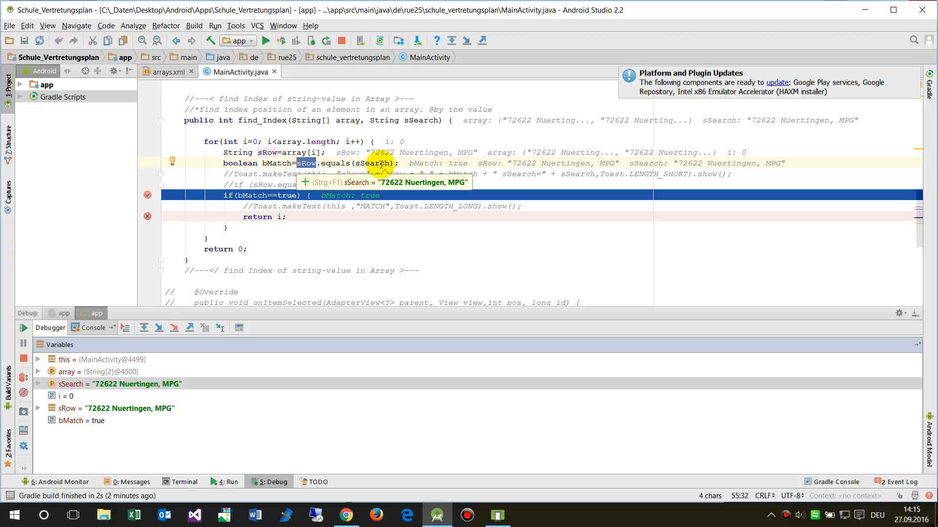
{"action": "mouse_move", "coordinate": [323, 258]}
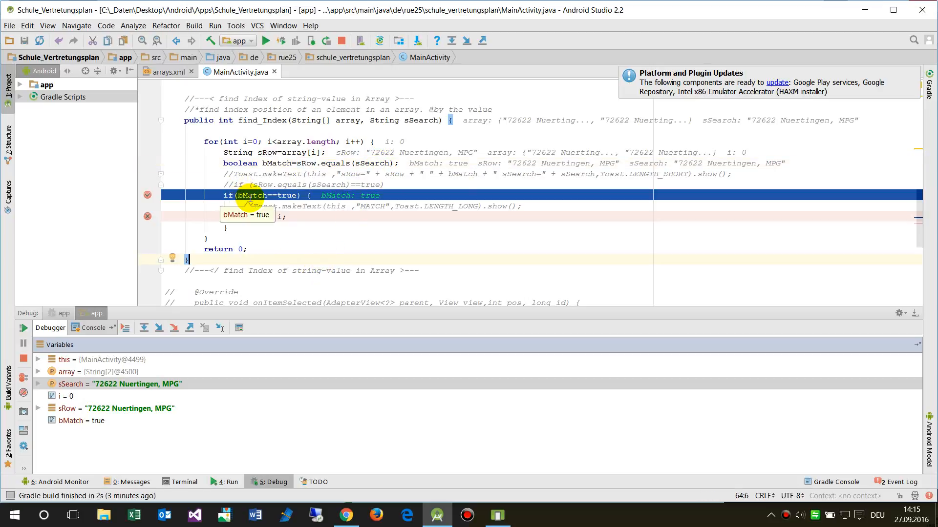
{"action": "mouse_move", "coordinate": [82, 427]}
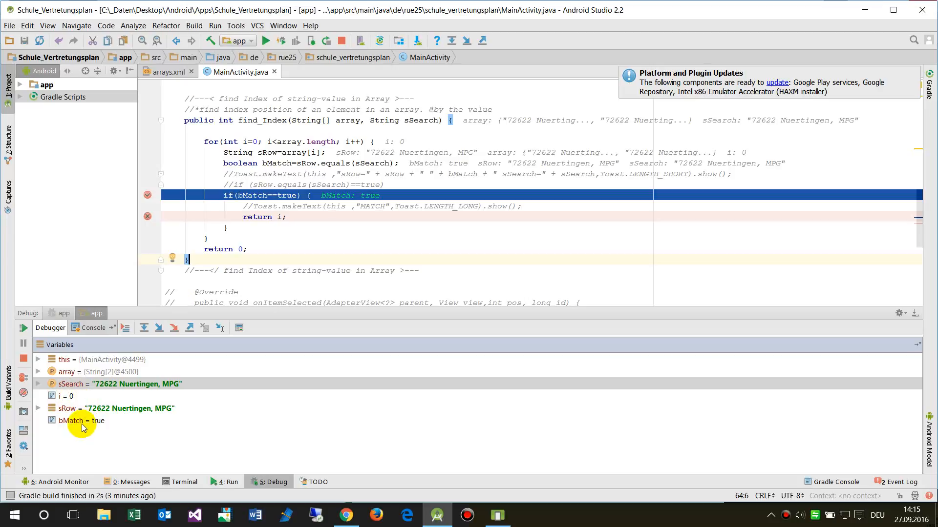
{"action": "left_click", "coordinate": [80, 420]}
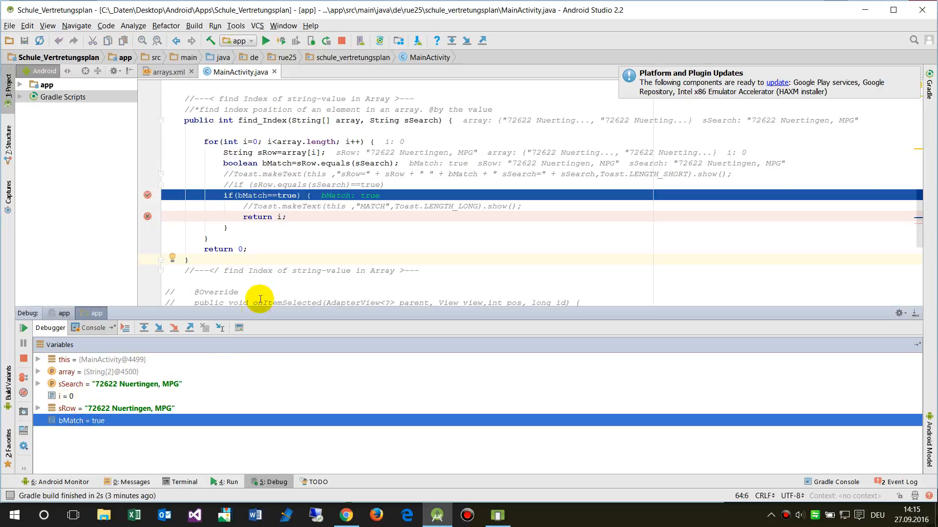
{"action": "mouse_move", "coordinate": [149, 338]}
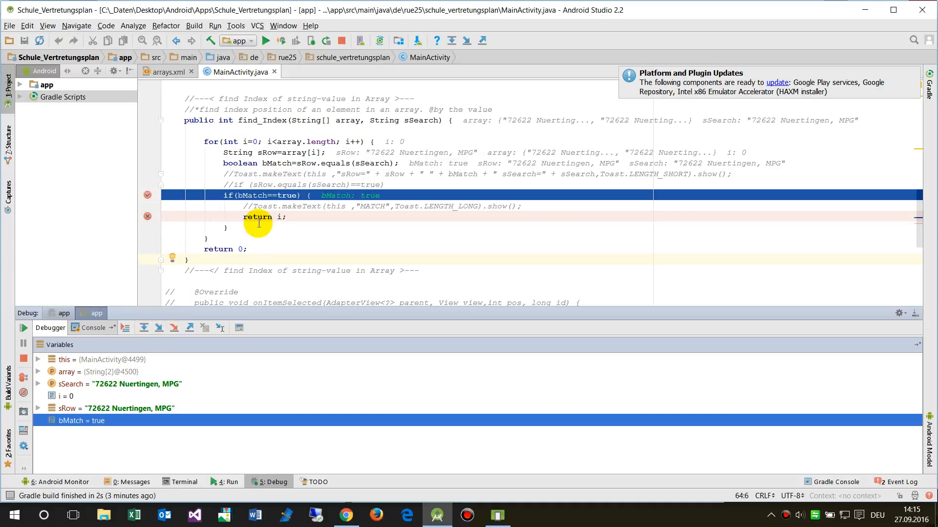
{"action": "mouse_move", "coordinate": [213, 486]}
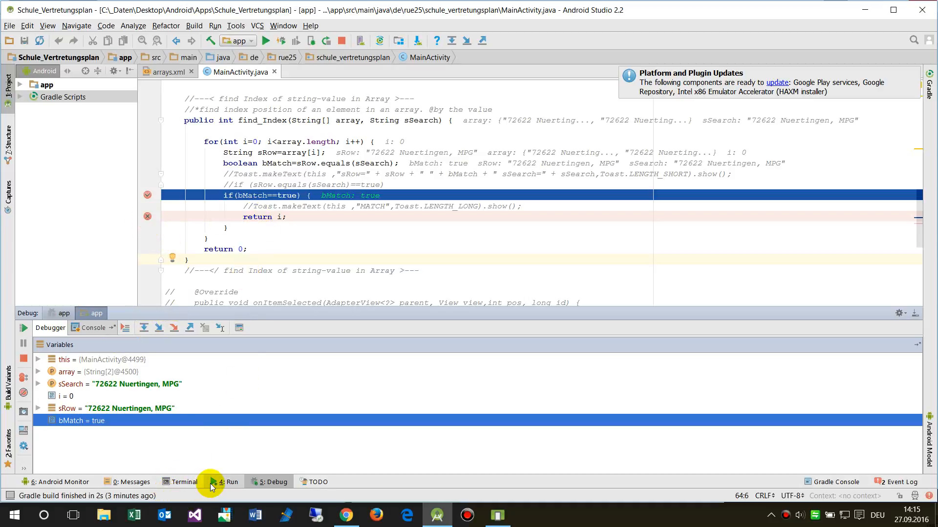
{"action": "mouse_move", "coordinate": [139, 482]}
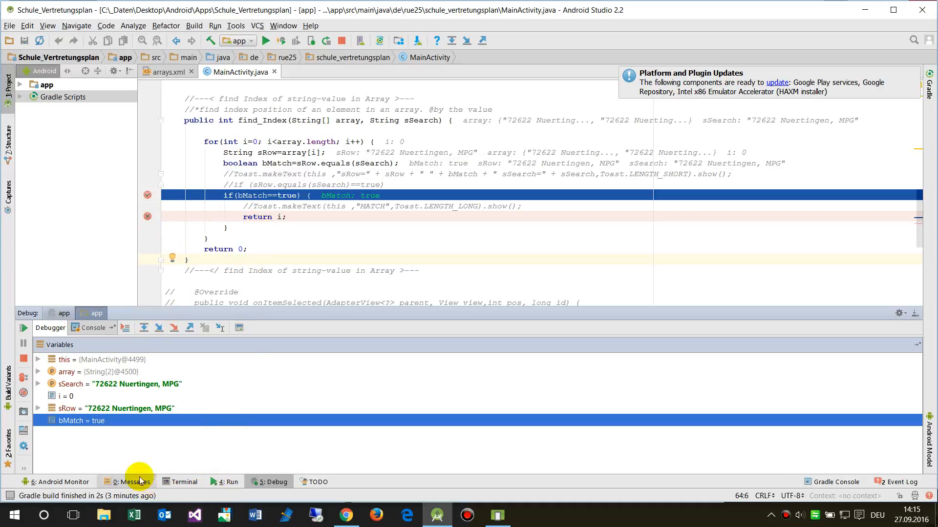
- Step over the match check and watch execution land on return 0 instead of return i
{"action": "left_click", "coordinate": [143, 327]}
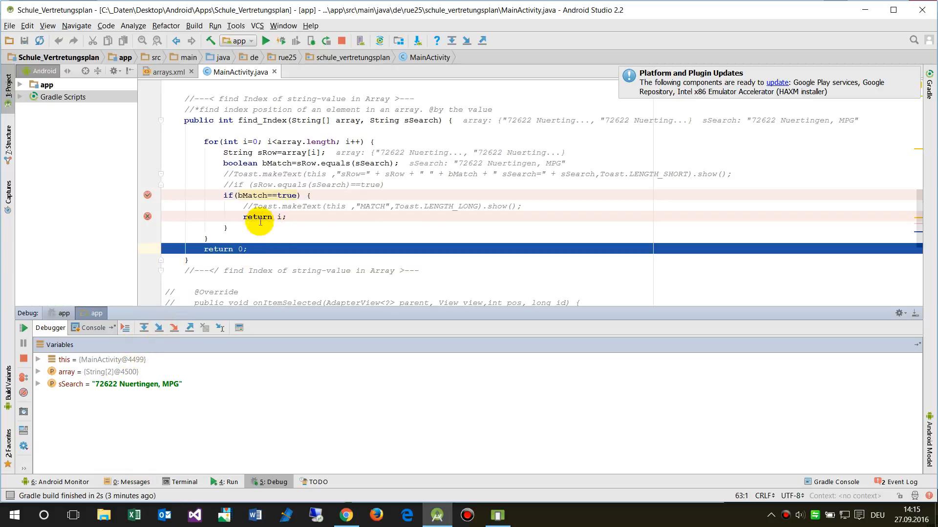
{"action": "mouse_move", "coordinate": [228, 253]}
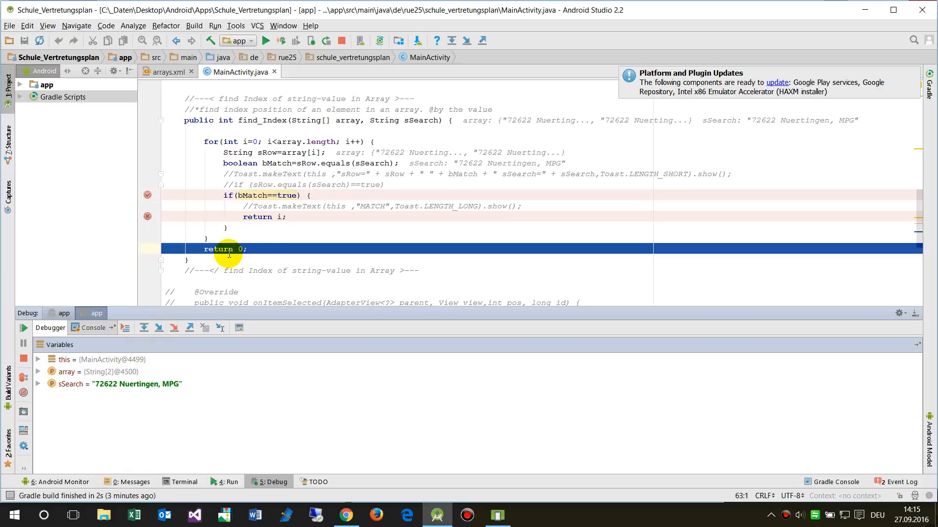
{"action": "mouse_move", "coordinate": [306, 206]}
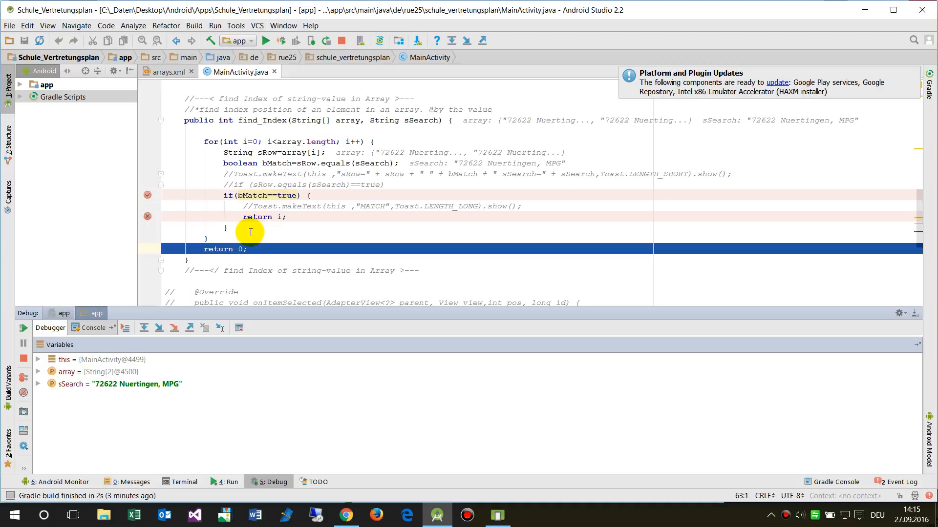
{"action": "mouse_move", "coordinate": [245, 217]}
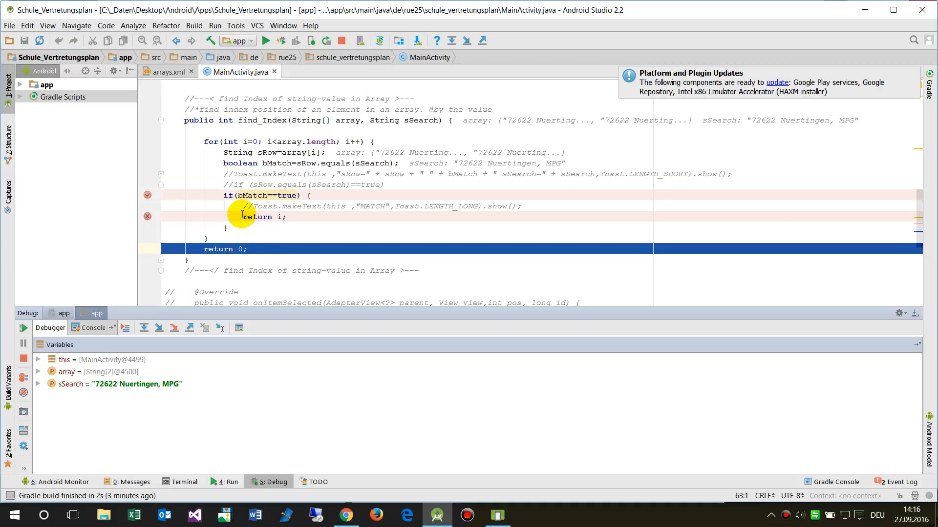
{"action": "mouse_move", "coordinate": [251, 217]}
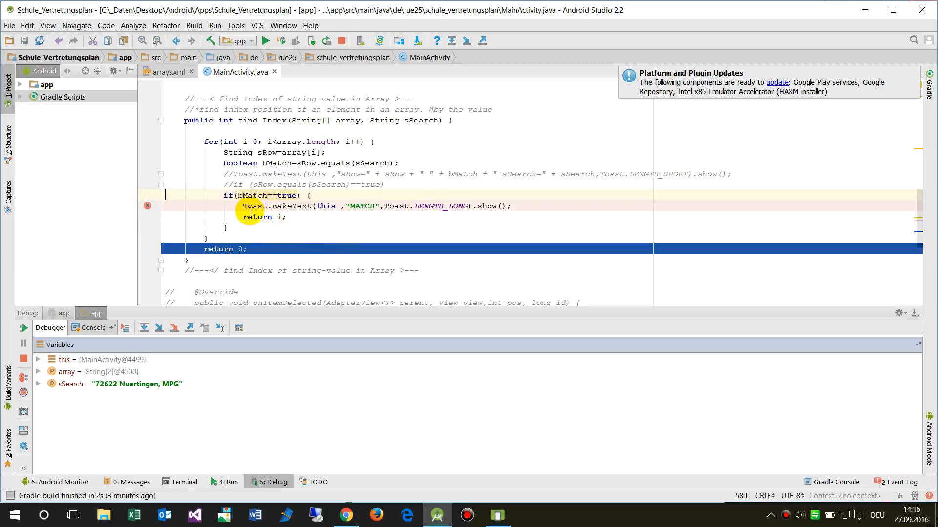
{"action": "mouse_move", "coordinate": [210, 128]}
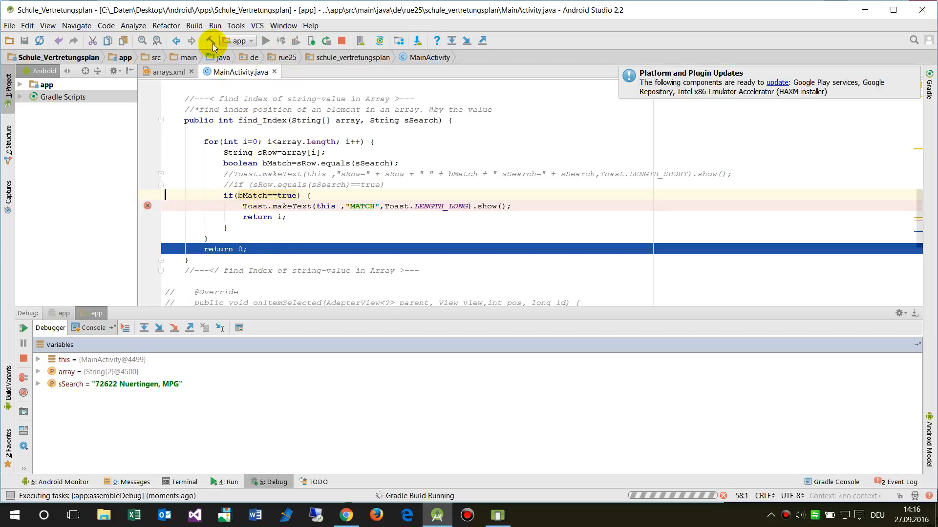
{"action": "mouse_move", "coordinate": [211, 40]}
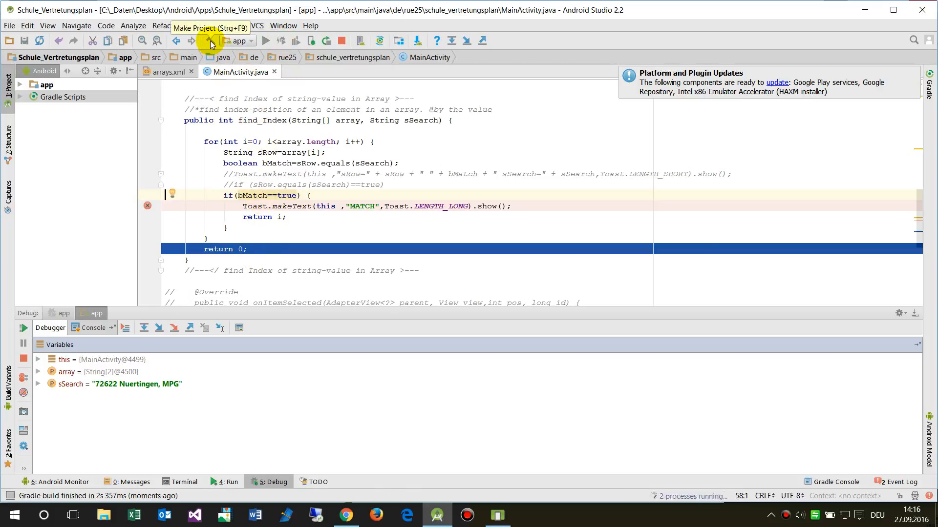
- Rerun debugging to the MATCH toast line, step into Toast.makeText and back out to find_Index
{"action": "left_click", "coordinate": [143, 327]}
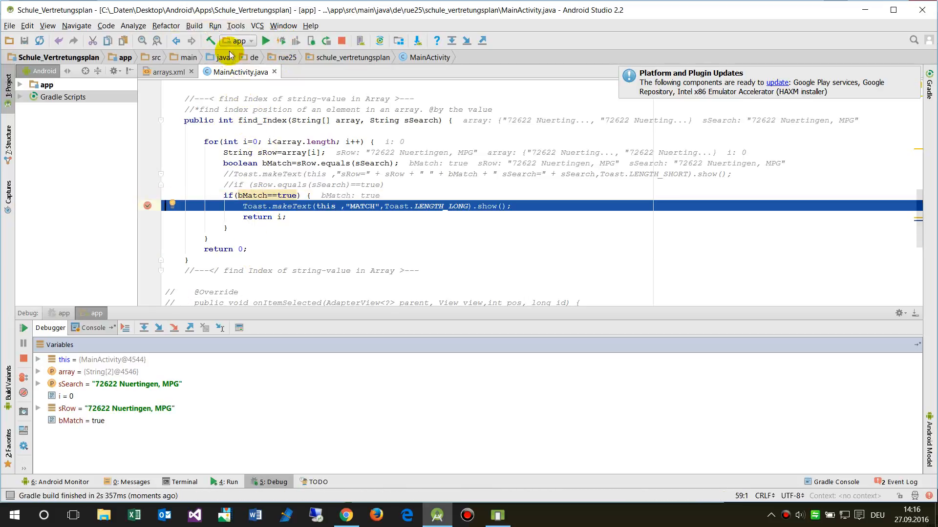
{"action": "mouse_move", "coordinate": [293, 264]}
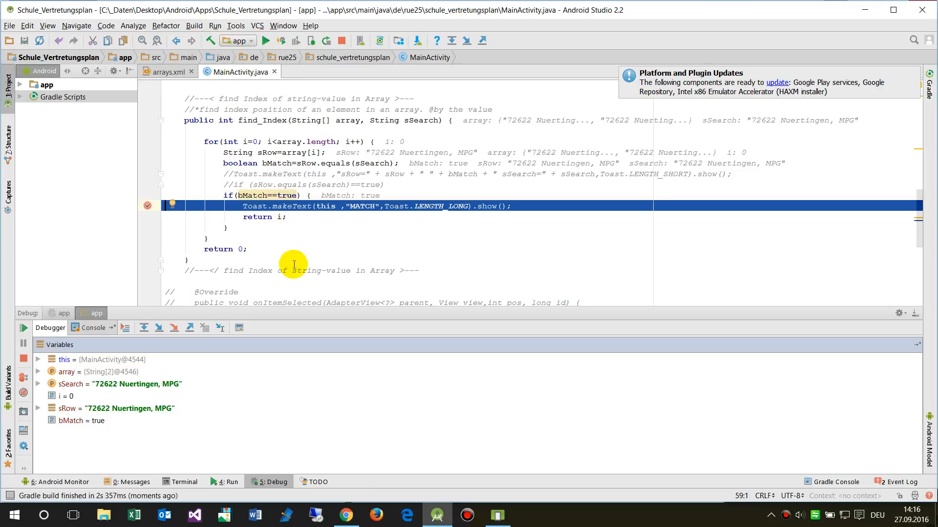
{"action": "left_click", "coordinate": [498, 514]}
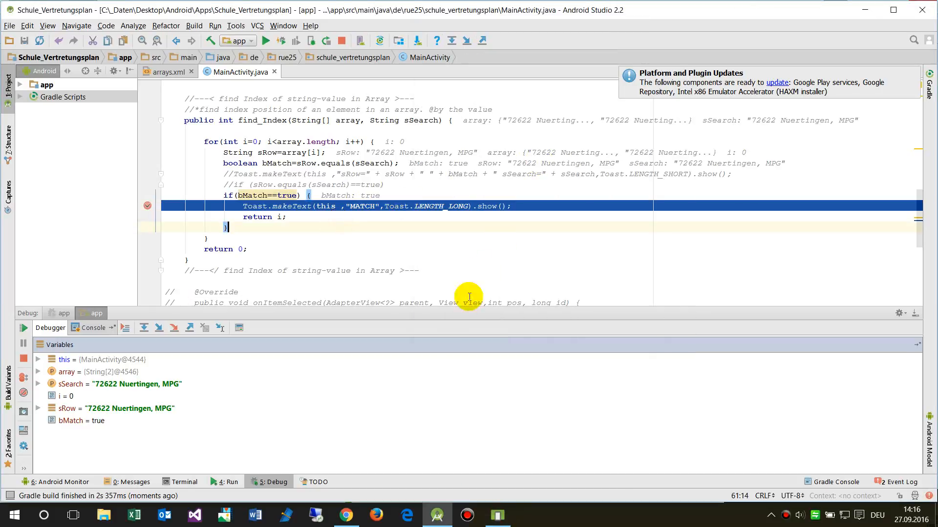
{"action": "mouse_move", "coordinate": [148, 213]}
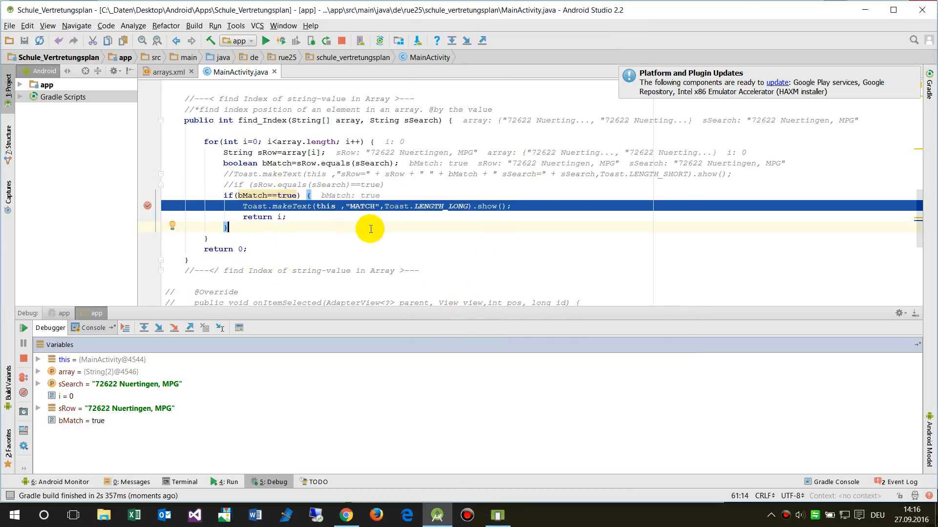
{"action": "mouse_move", "coordinate": [124, 327]}
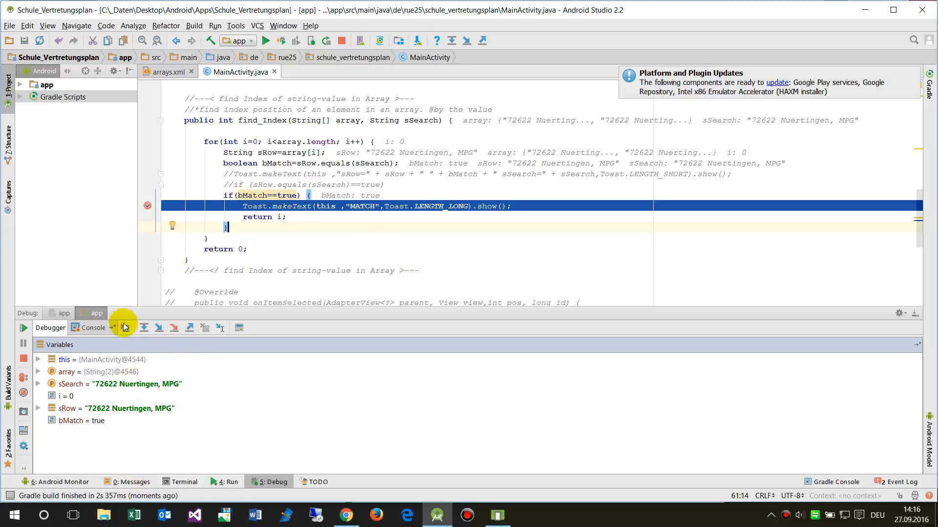
{"action": "left_click", "coordinate": [158, 327]}
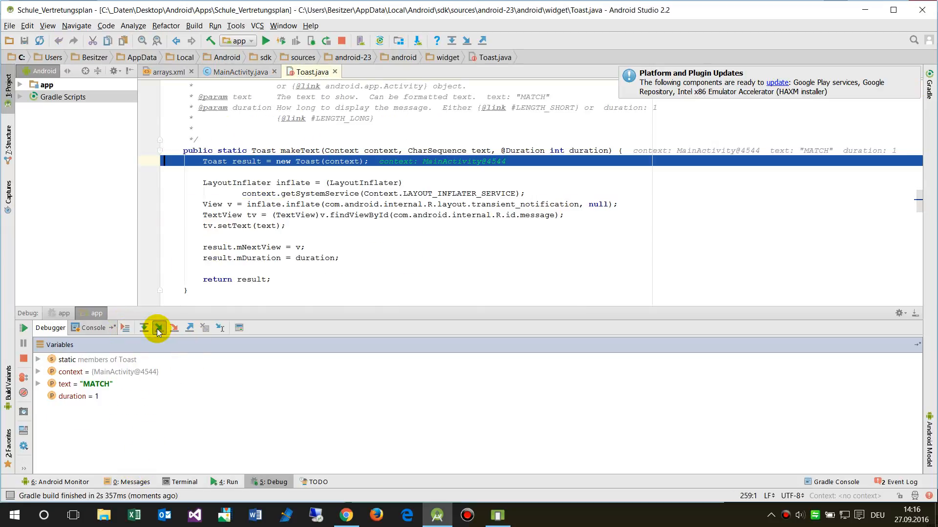
{"action": "mouse_move", "coordinate": [160, 329]}
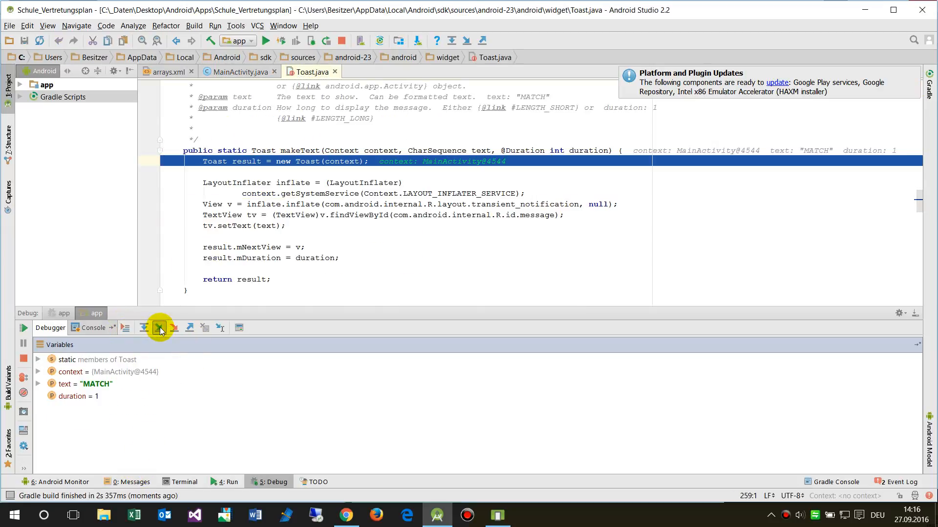
{"action": "left_click", "coordinate": [160, 328]}
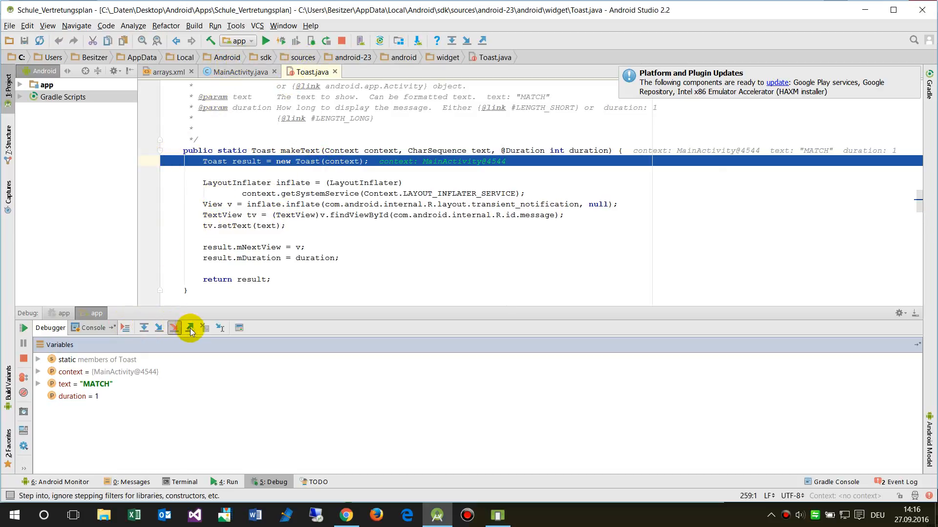
{"action": "left_click", "coordinate": [189, 327]}
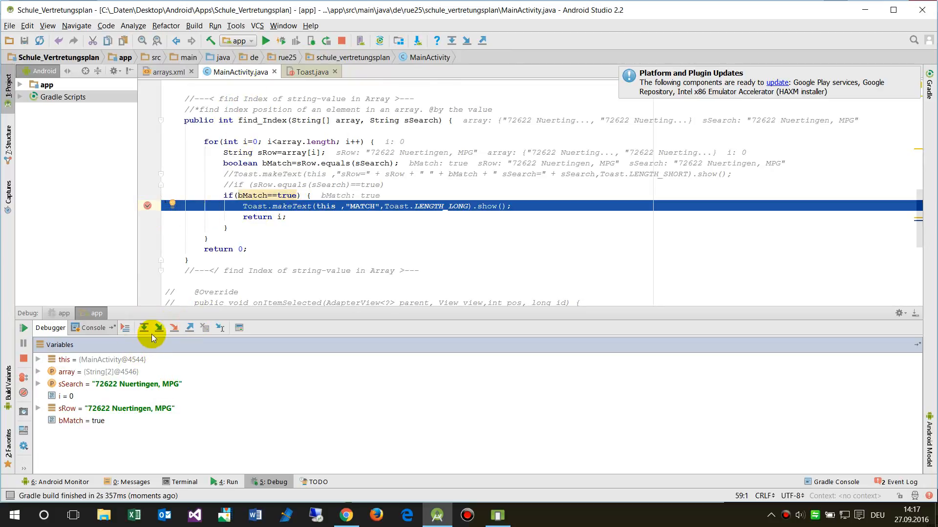
- Step past the toast to the final return 0 and highlight return in return i
{"action": "left_click", "coordinate": [143, 328]}
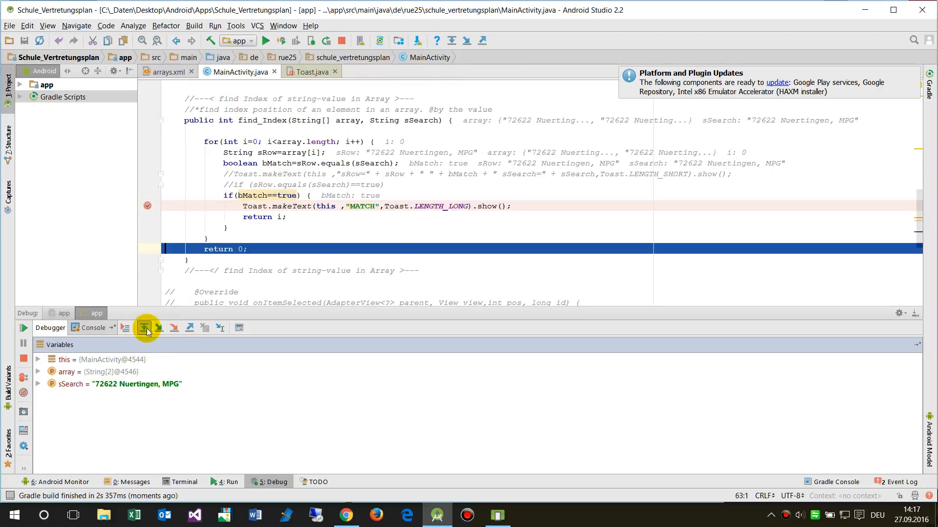
{"action": "left_click", "coordinate": [146, 327]}
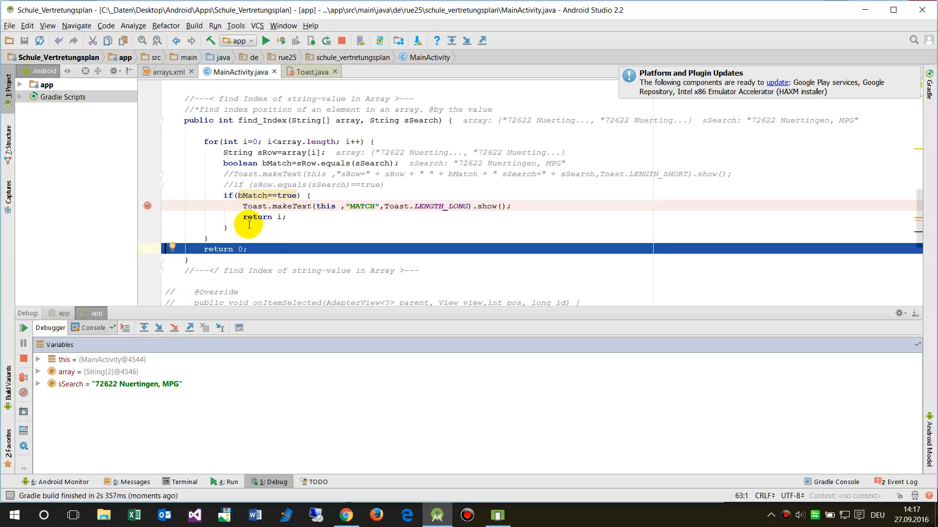
{"action": "double_click", "coordinate": [256, 216]}
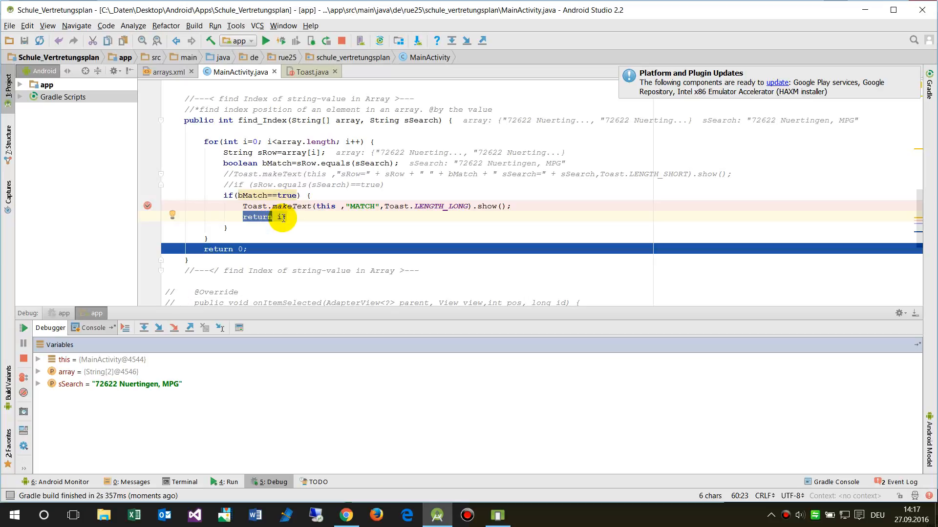
{"action": "mouse_move", "coordinate": [208, 142]}
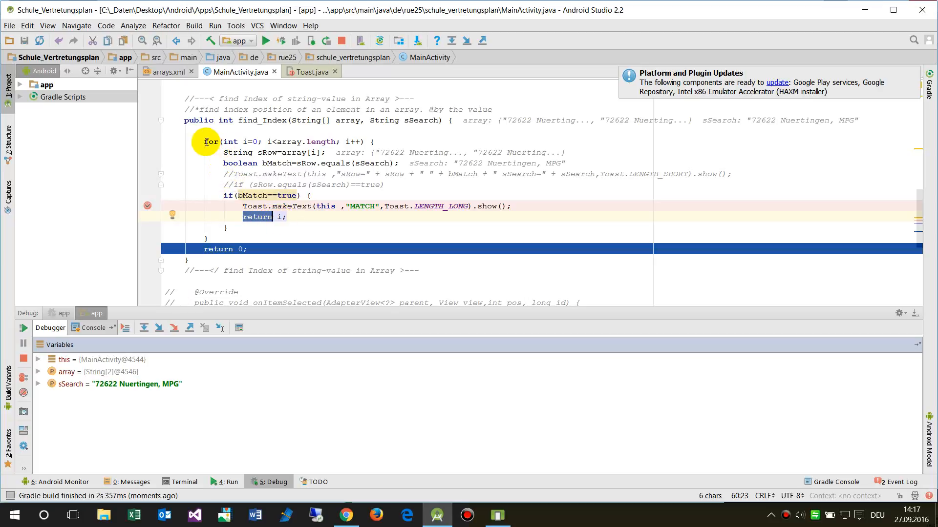
- Select the whole for loop in find_Index, then reselect just the if block to review it
{"action": "left_click_drag", "start_coordinate": [206, 142], "coordinate": [245, 235]}
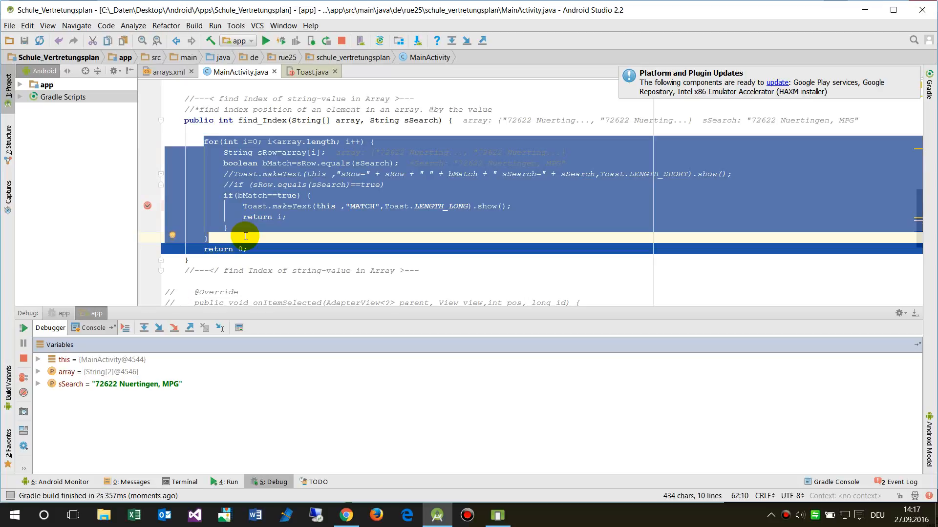
{"action": "mouse_move", "coordinate": [245, 223]}
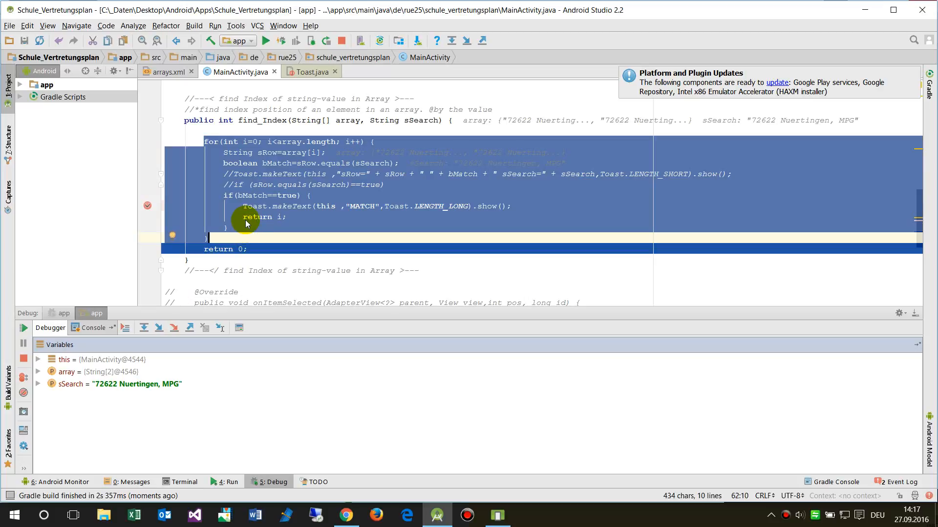
{"action": "mouse_move", "coordinate": [267, 225]}
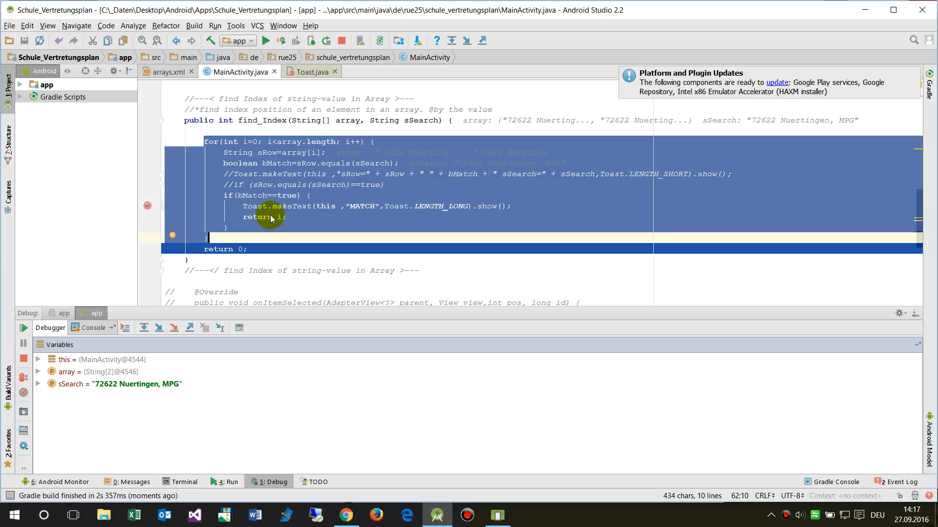
{"action": "mouse_move", "coordinate": [184, 120]}
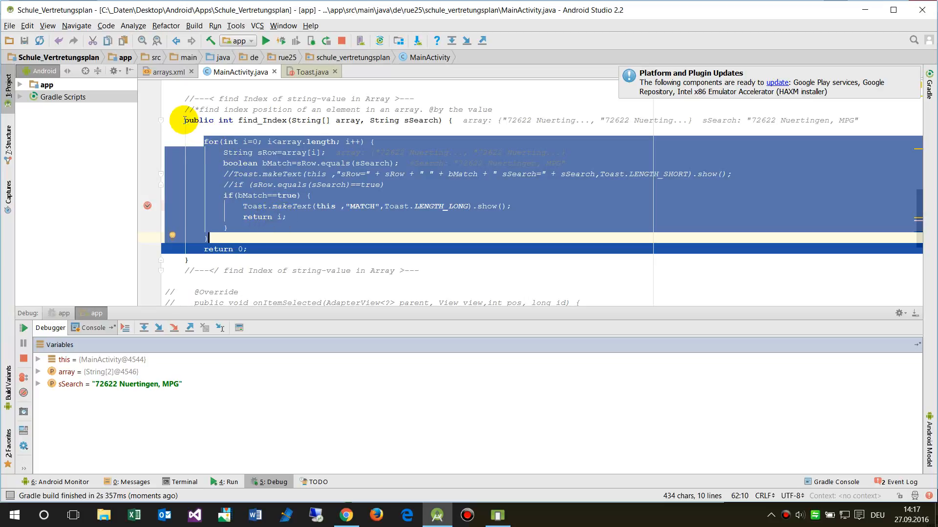
{"action": "mouse_move", "coordinate": [229, 235]}
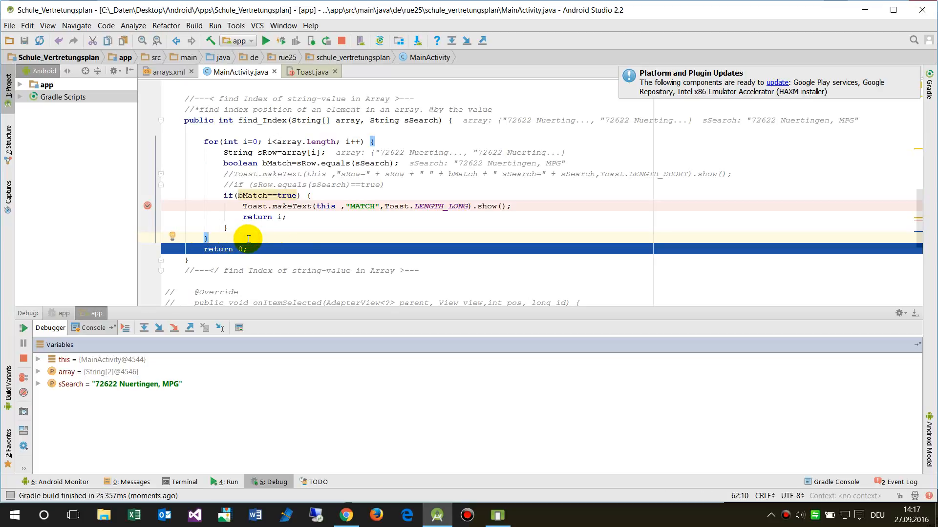
{"action": "mouse_move", "coordinate": [256, 230]}
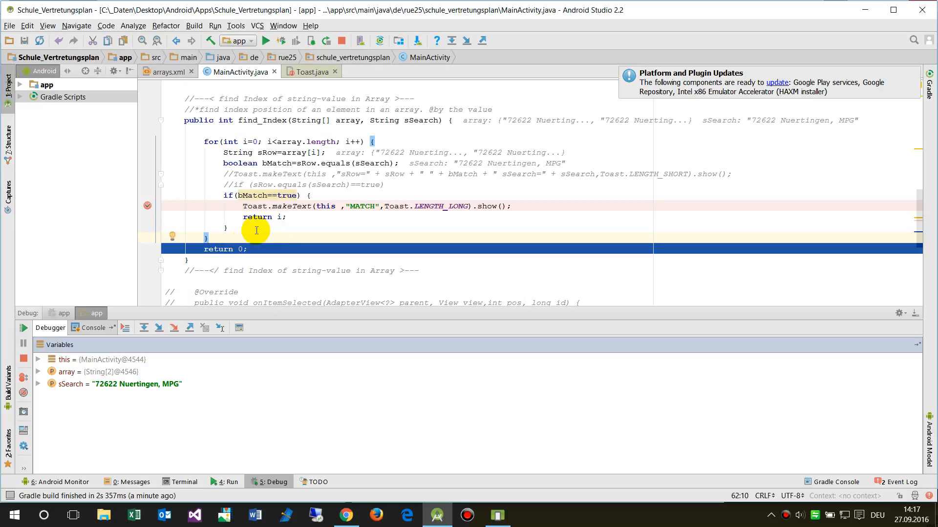
{"action": "mouse_move", "coordinate": [245, 245]}
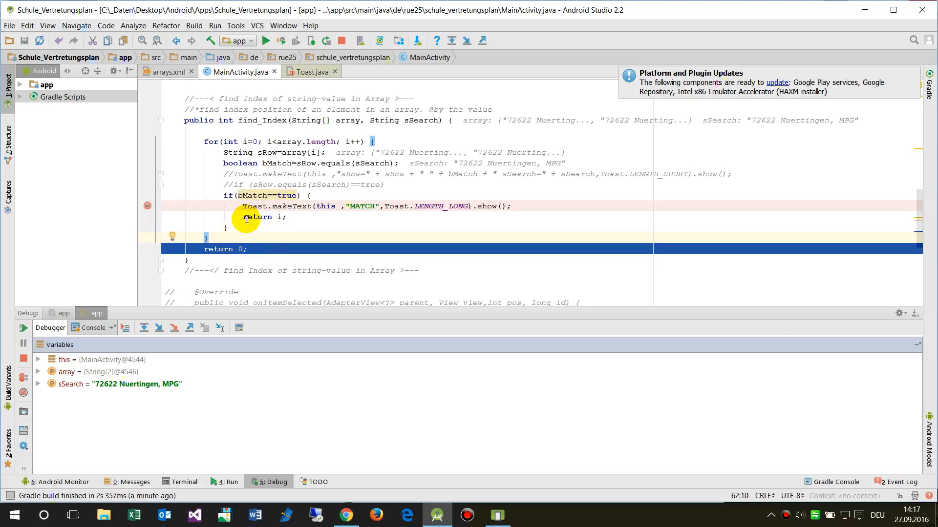
{"action": "left_click", "coordinate": [199, 120]}
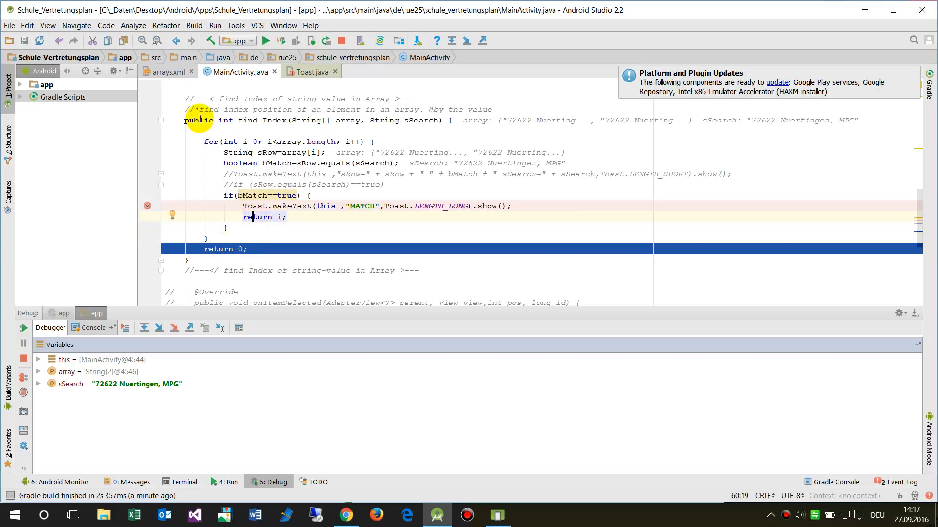
{"action": "mouse_move", "coordinate": [213, 254]}
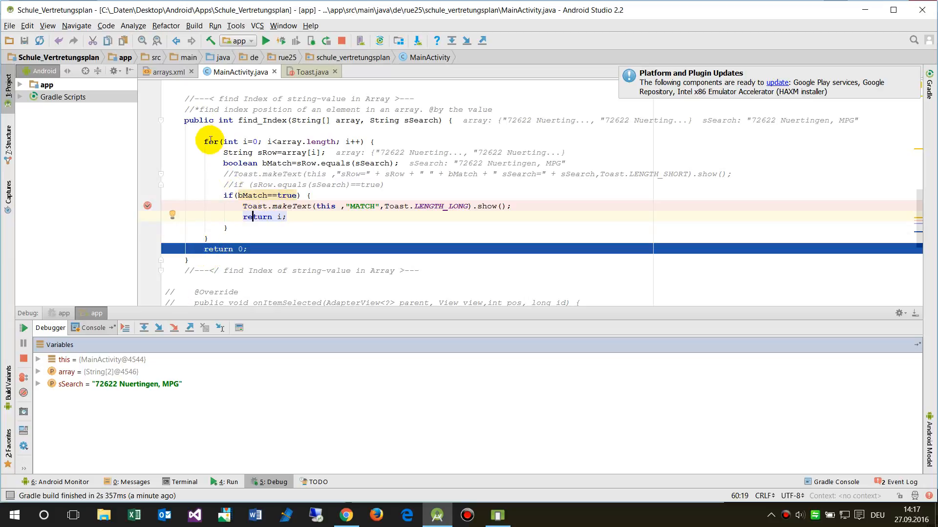
{"action": "left_click_drag", "start_coordinate": [207, 142], "coordinate": [228, 235]}
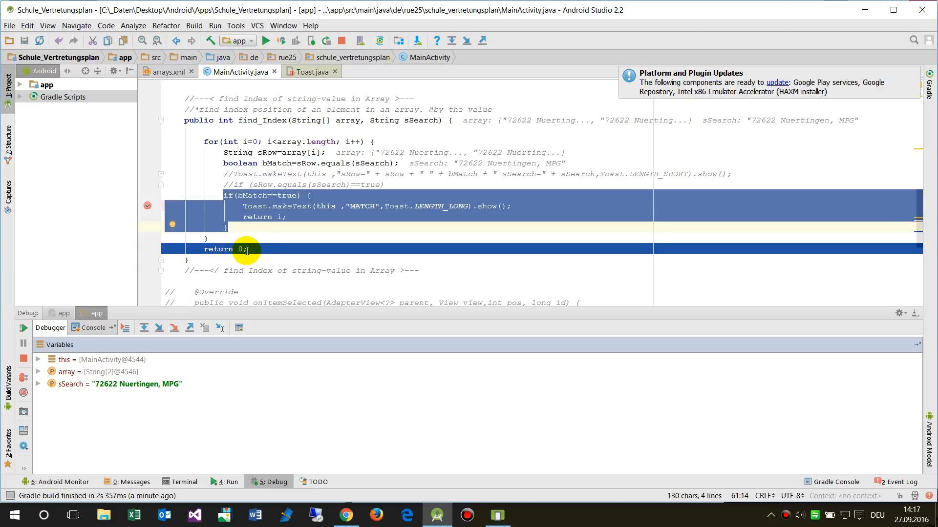
{"action": "mouse_move", "coordinate": [281, 217]}
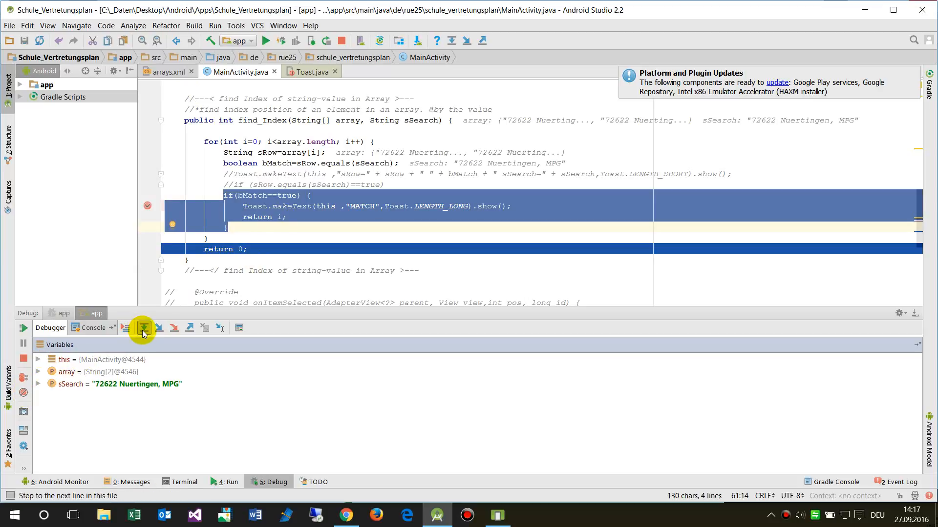
- Step out of find_Index and move the MATCH toast line from the if block to after return 0
{"action": "left_click", "coordinate": [143, 328]}
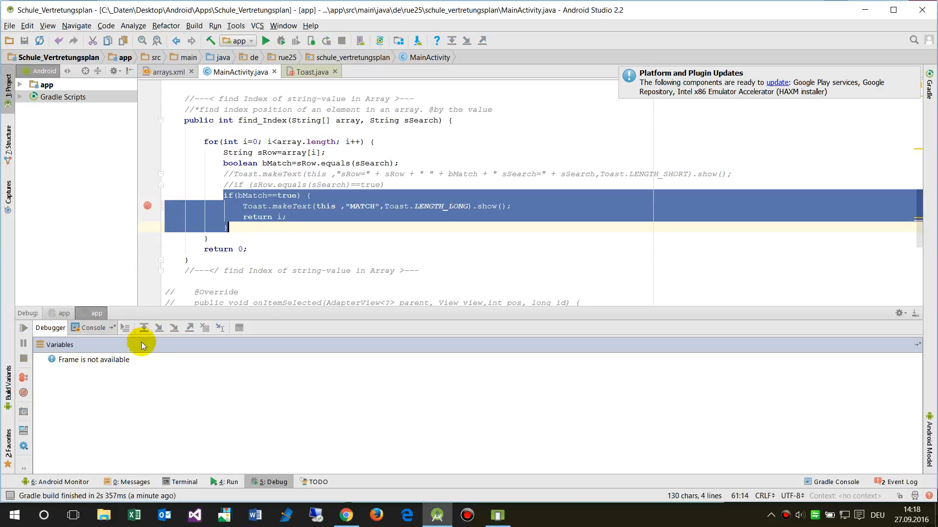
{"action": "mouse_move", "coordinate": [193, 285]}
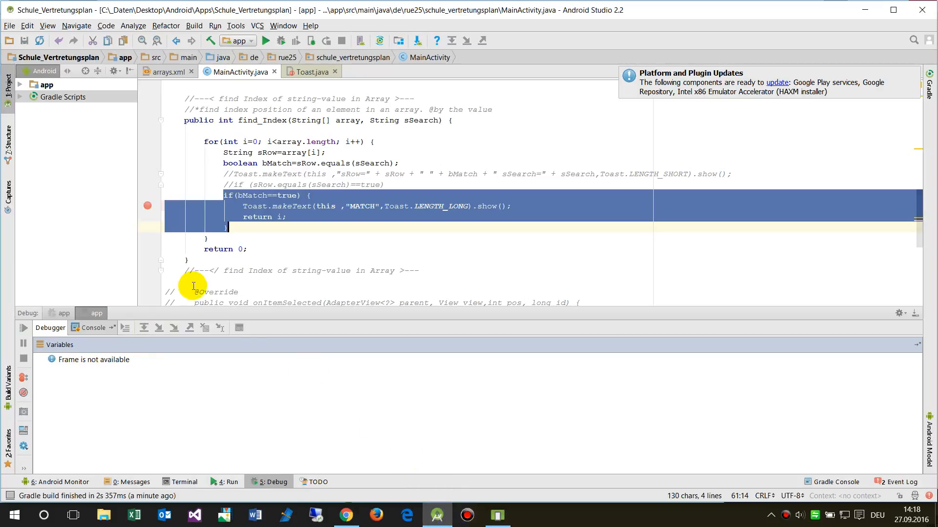
{"action": "left_click", "coordinate": [244, 205]}
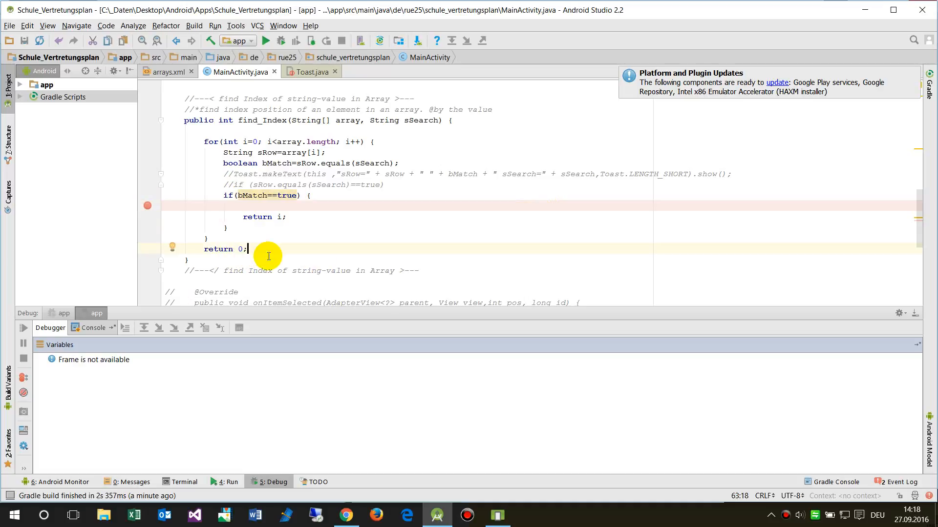
{"action": "type", "text": "Toast.makeText(this ,\"MATCH\",Toast.LENGTH_LONG).show();"}
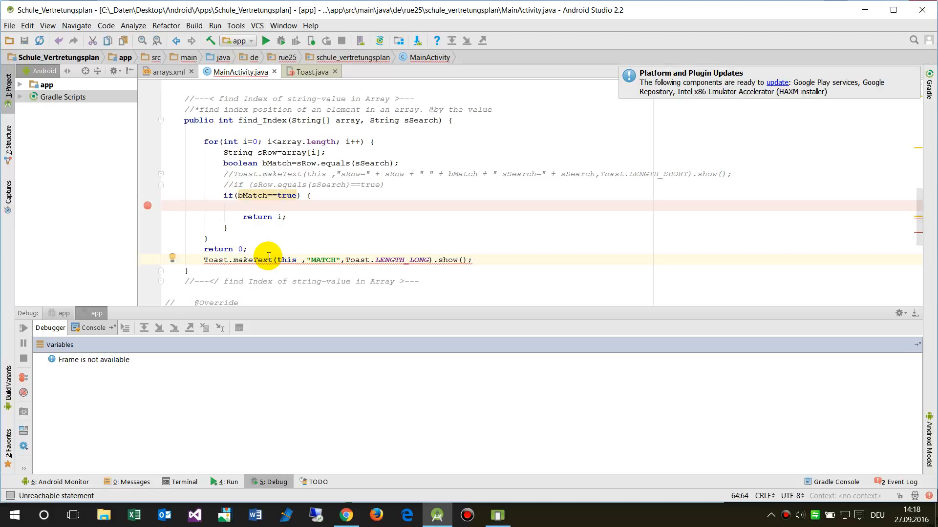
{"action": "mouse_move", "coordinate": [246, 259]}
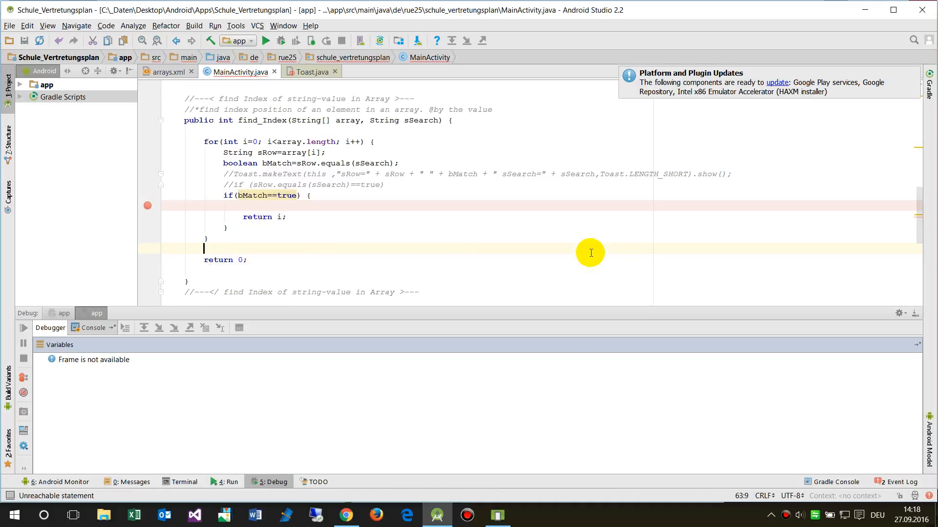
- Paste a LENGTH_LONG toast before return 0 with the message "exit"
{"action": "type", "text": "Toast.makeText(this ,\"MATCH\",Toast.LENGTH_LONG).show();"}
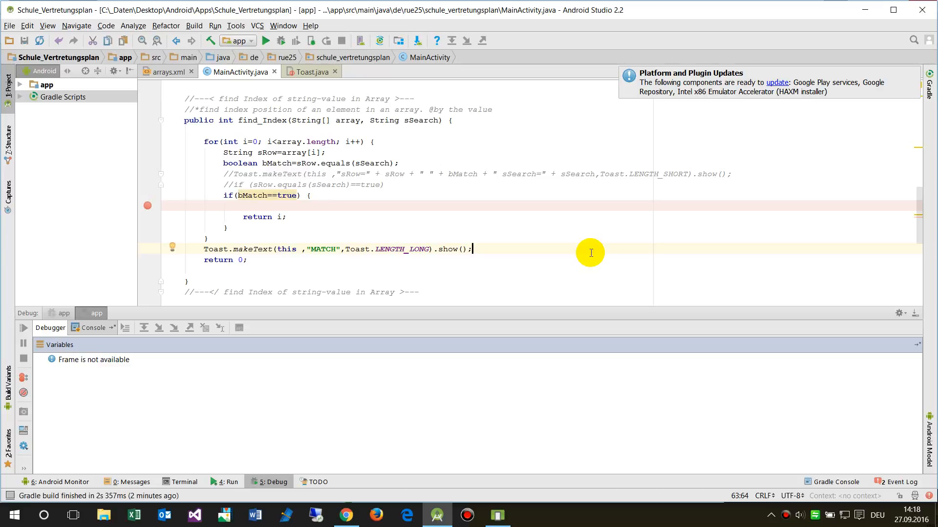
{"action": "left_click", "coordinate": [341, 249]}
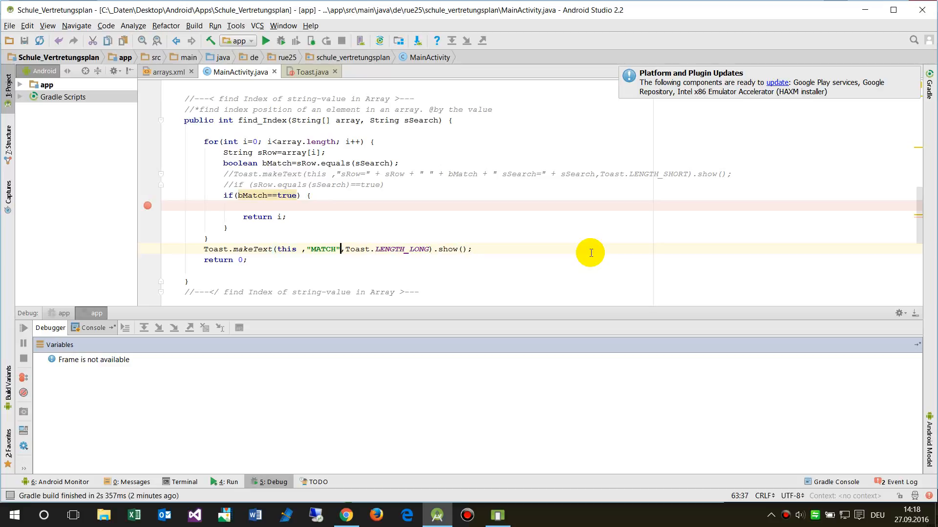
{"action": "type", "text": "ext"}
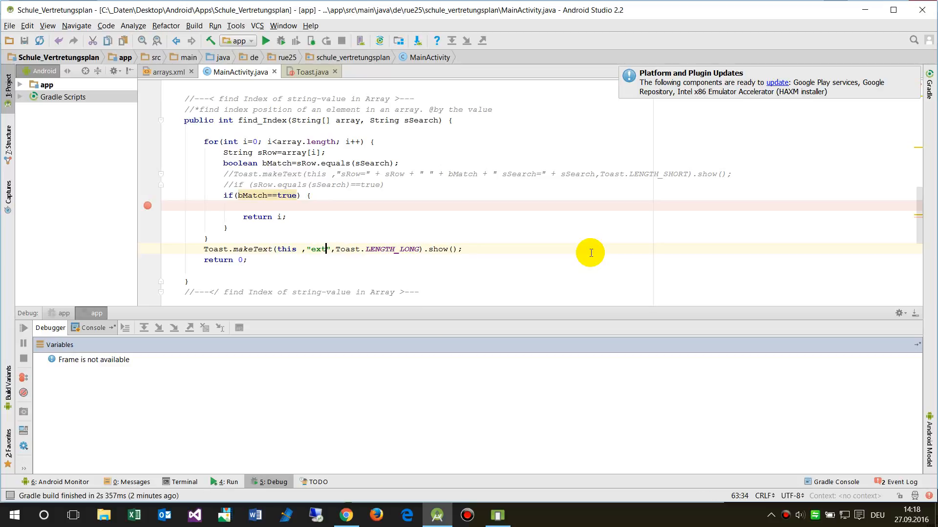
{"action": "type", "text": "i"}
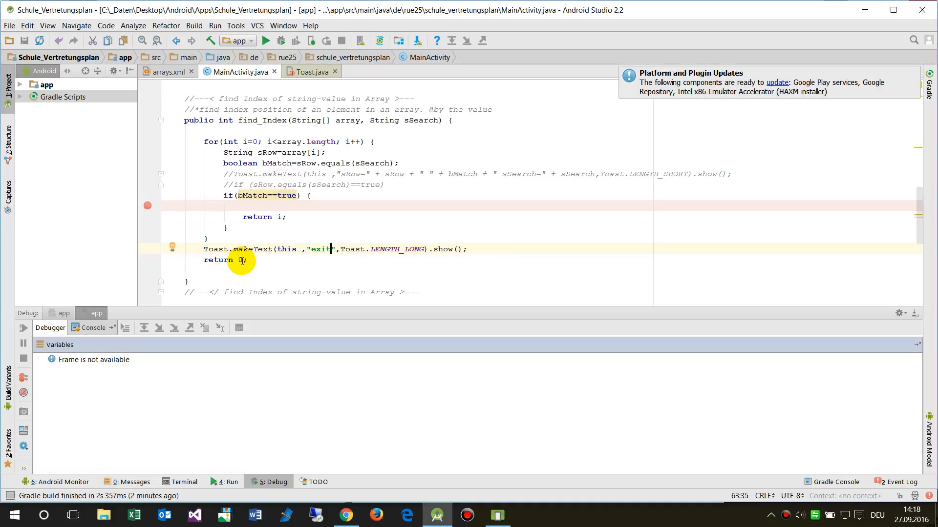
- Re-add a toast inside the if block with message "Match" and duration LENGTH_SHORT
{"action": "left_click", "coordinate": [245, 216]}
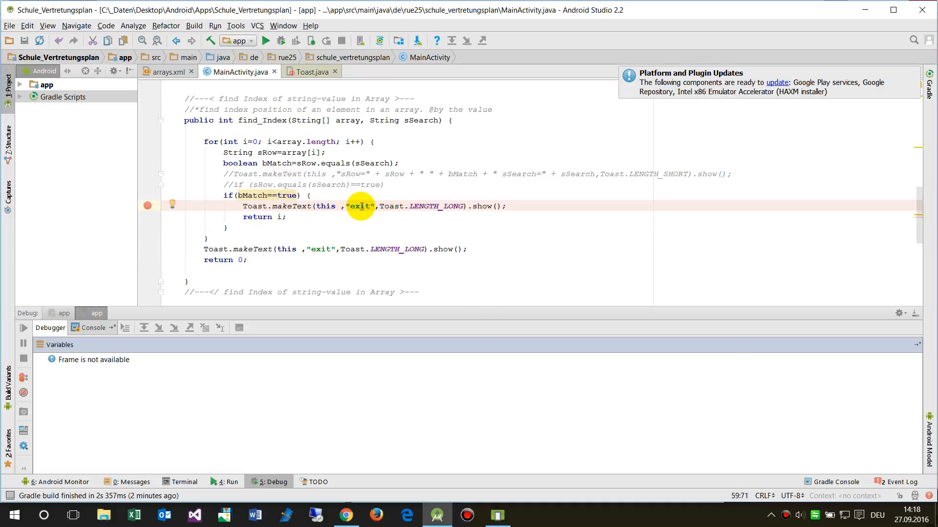
{"action": "type", "text": "Mai"}
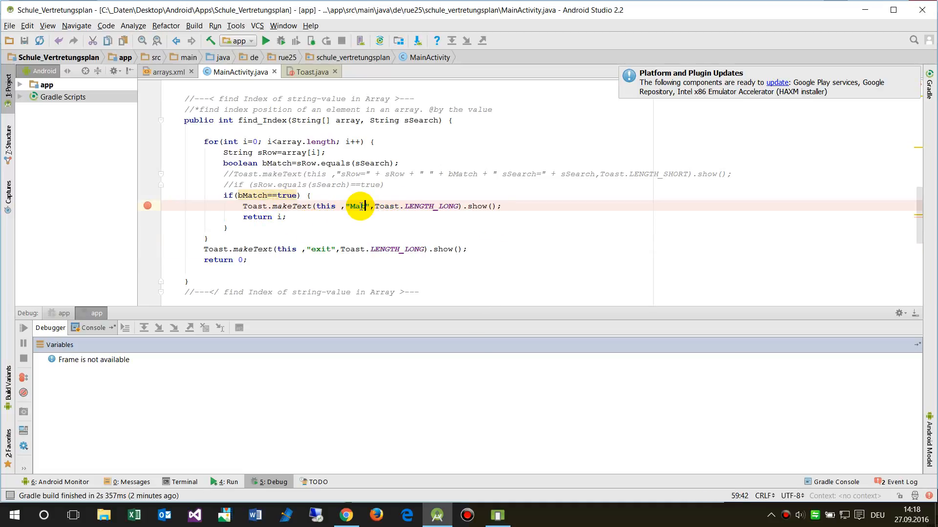
{"action": "type", "text": "rch"}
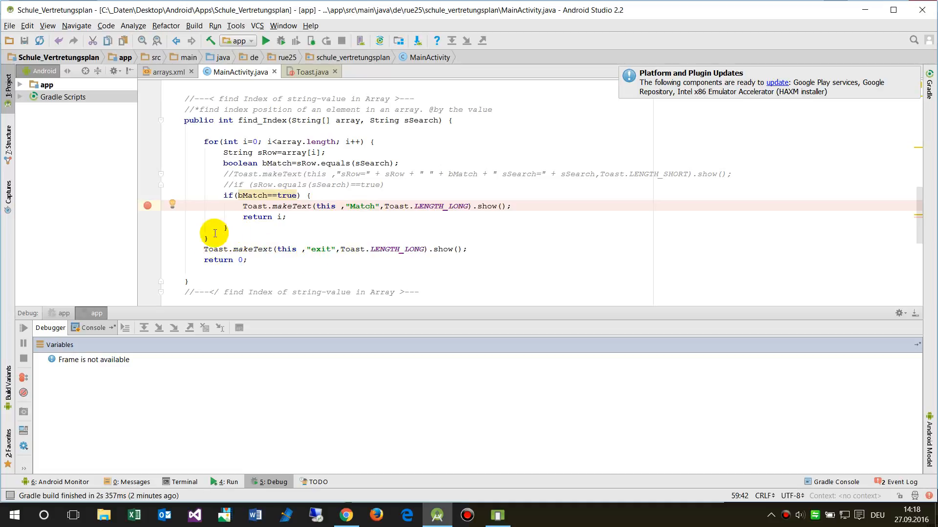
{"action": "mouse_move", "coordinate": [230, 250]}
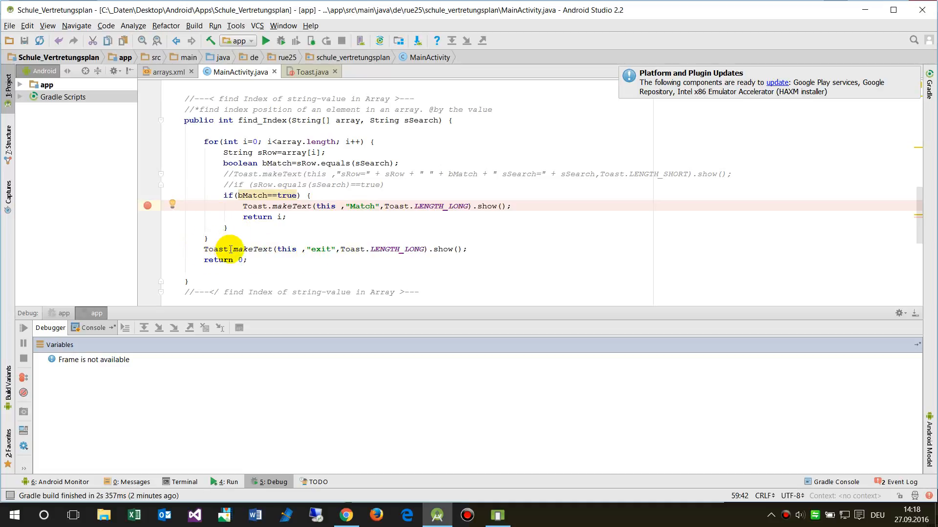
{"action": "mouse_move", "coordinate": [463, 242]}
{"action": "type", "text": "len"}
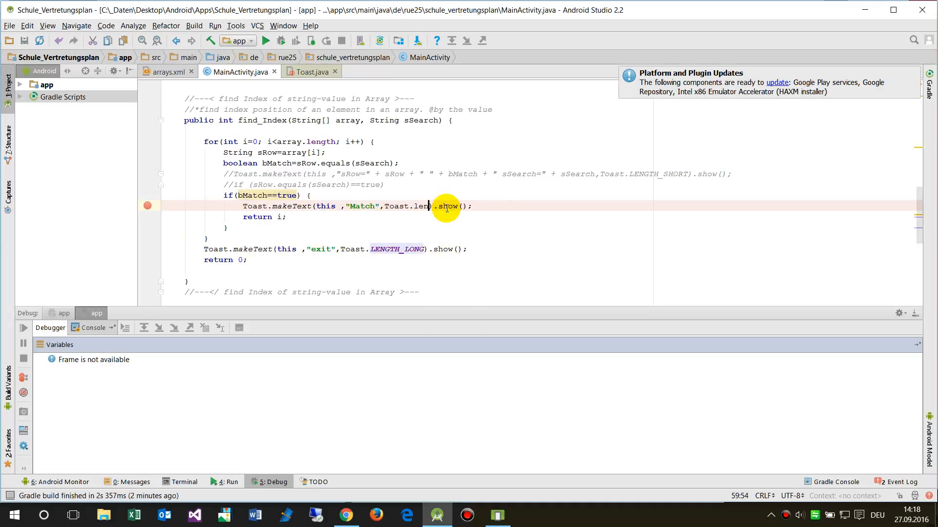
{"action": "key", "text": "Backspace"}
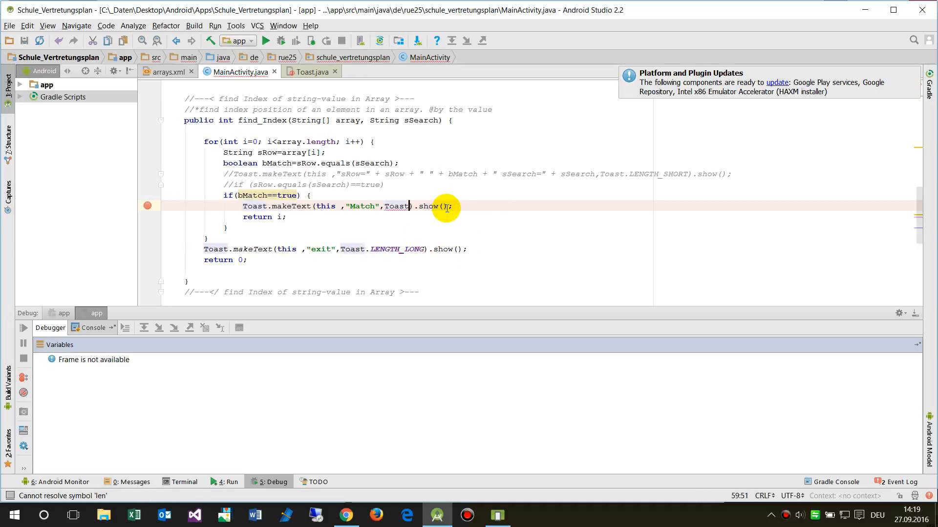
{"action": "type", "text": ".LENGTH_SHORT"}
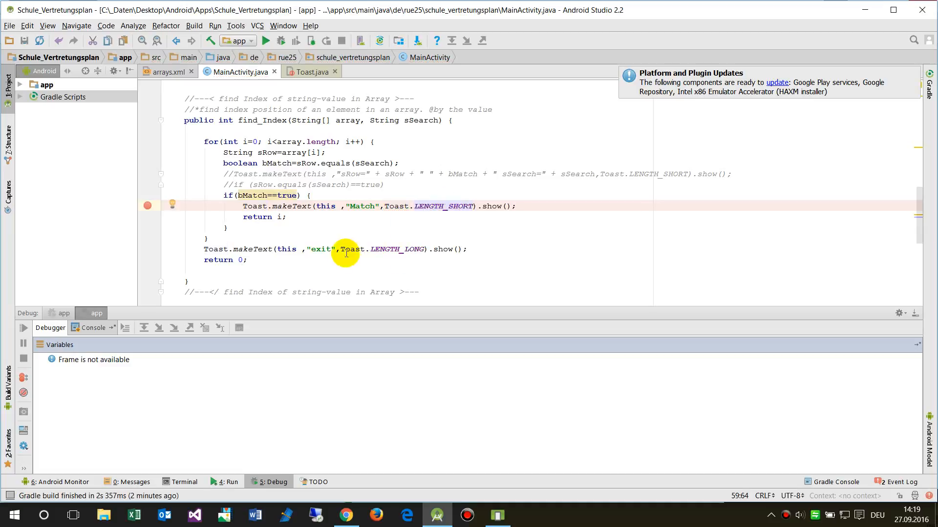
{"action": "mouse_move", "coordinate": [166, 211]}
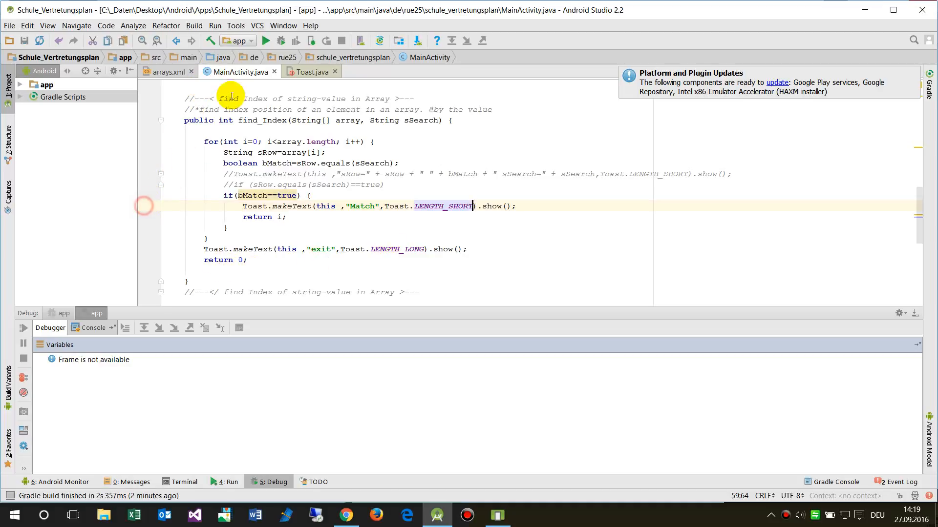
- Relaunch the app under the debugger on the Nexus 5X emulator and bring it forward
{"action": "left_click", "coordinate": [279, 41]}
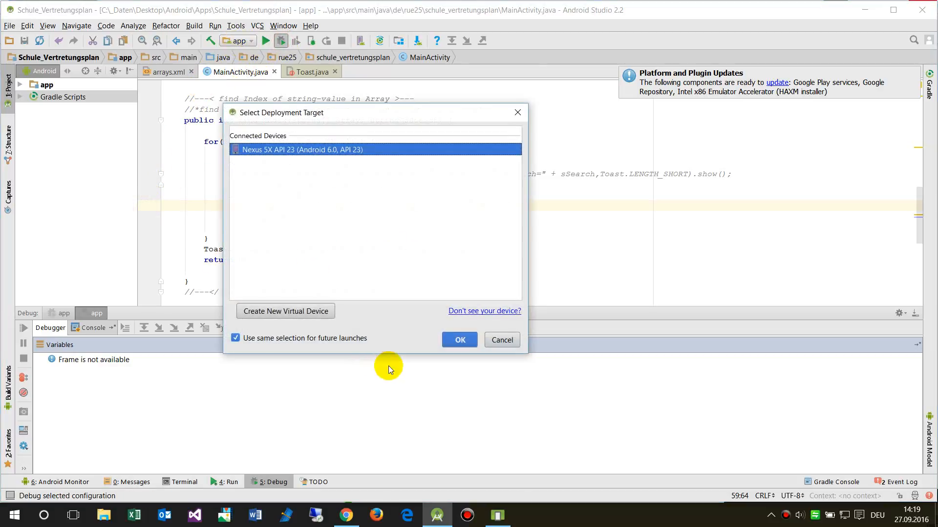
{"action": "left_click", "coordinate": [459, 340]}
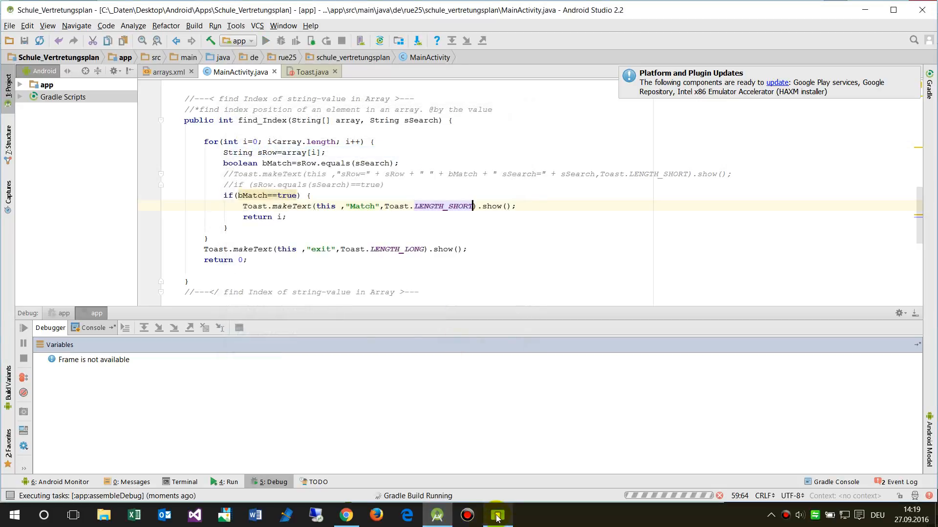
{"action": "left_click", "coordinate": [497, 515]}
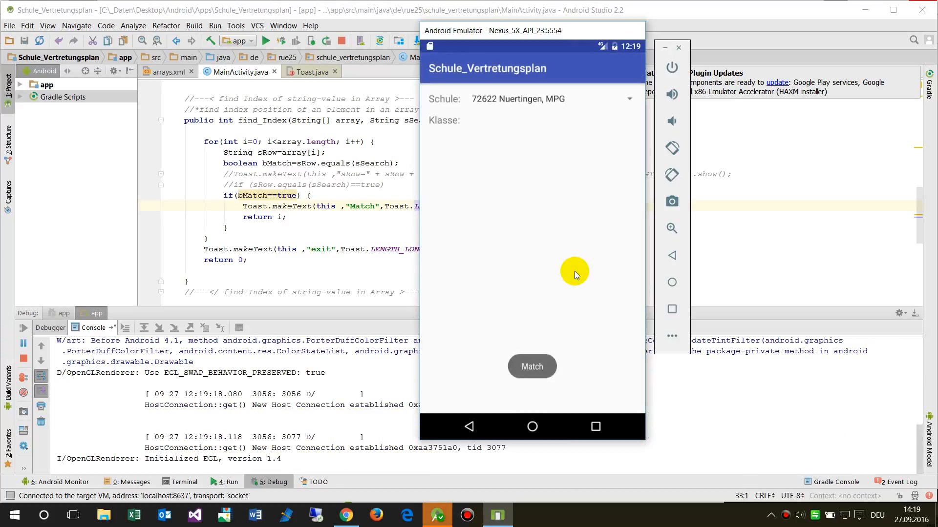
- Use the Schule spinner to pick the MPG school and reopen the list for Hoegy
{"action": "left_click", "coordinate": [531, 365]}
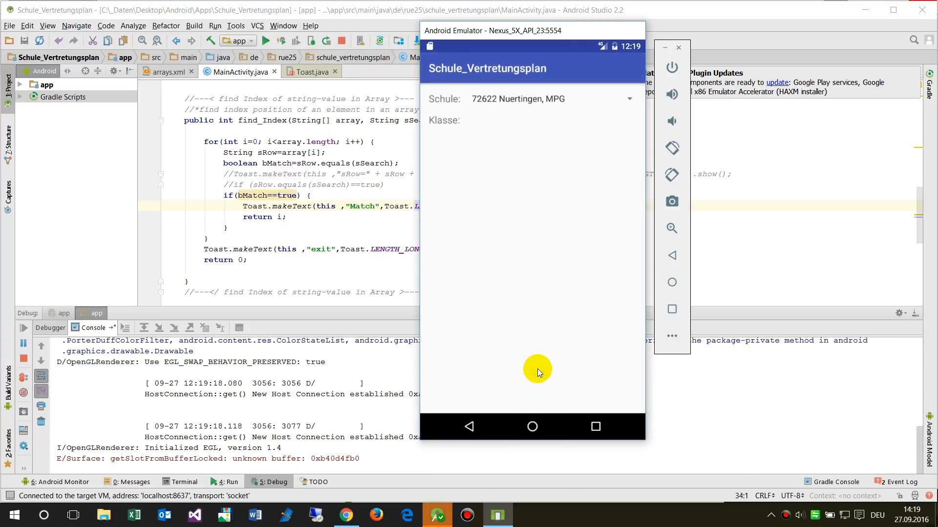
{"action": "mouse_move", "coordinate": [269, 231]}
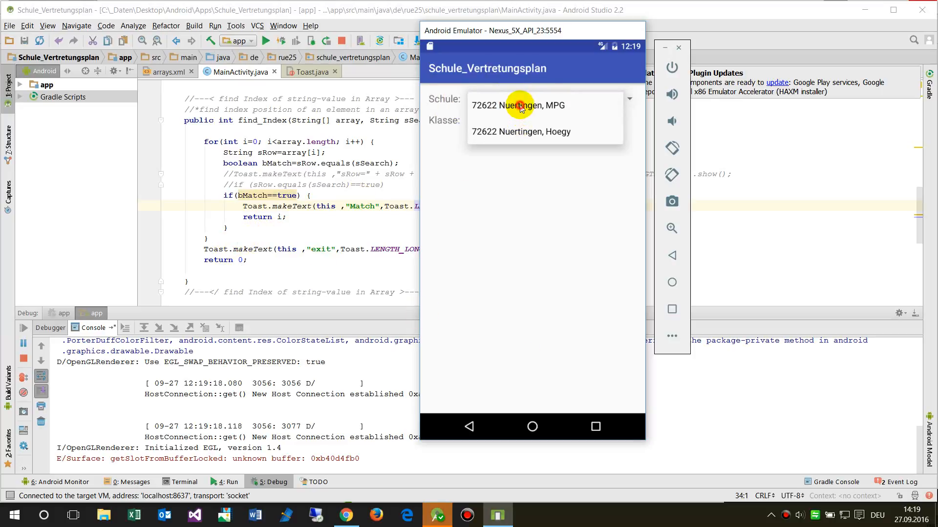
{"action": "left_click", "coordinate": [517, 105]}
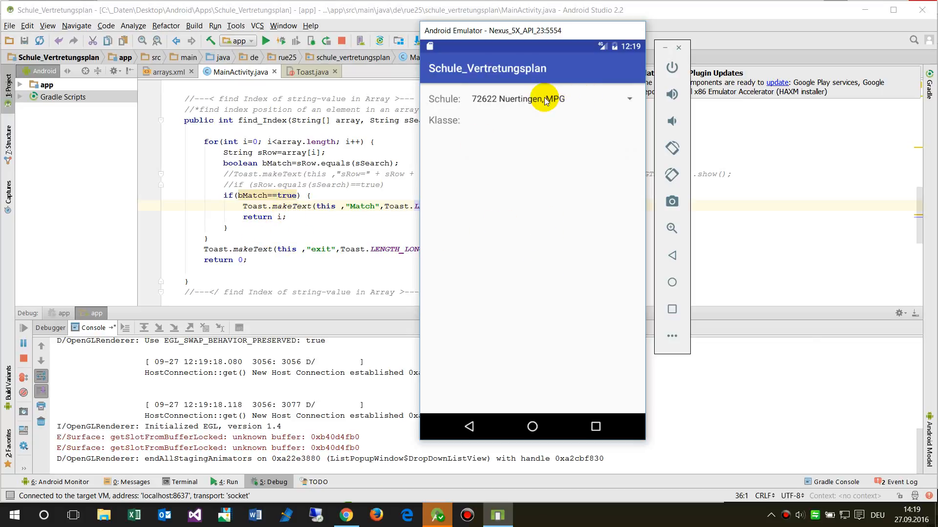
{"action": "left_click", "coordinate": [546, 99]}
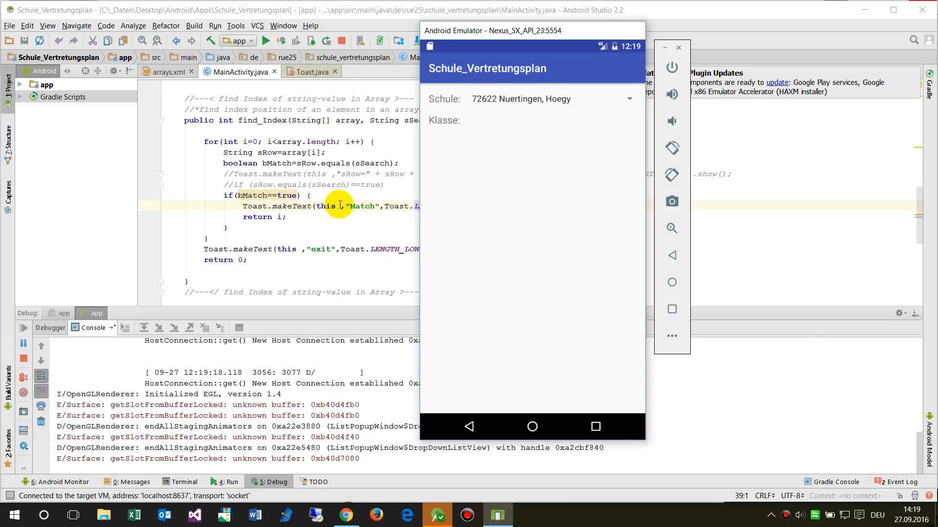
{"action": "mouse_move", "coordinate": [242, 221]}
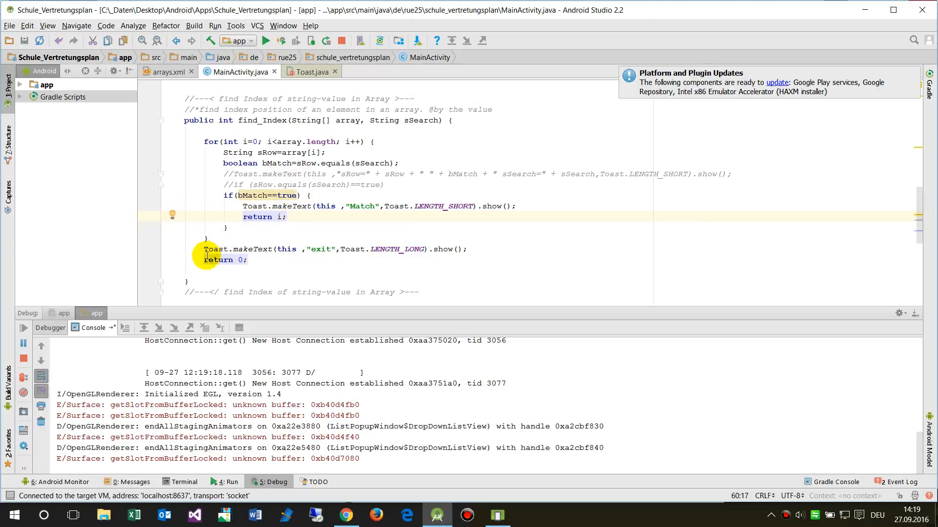
{"action": "mouse_move", "coordinate": [174, 250]}
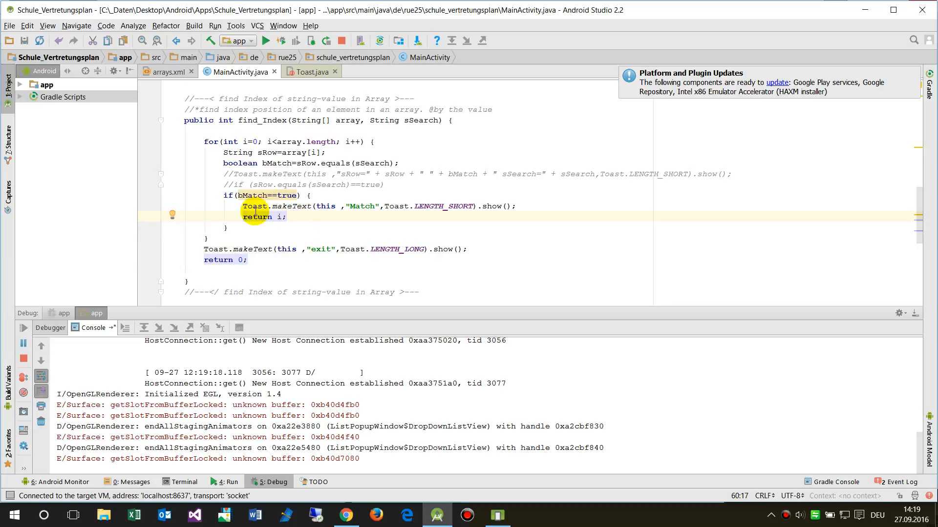
- Add a breakpoint on the Match toast line and choose Nuertingen, Hoegy in the emulator
{"action": "left_click", "coordinate": [172, 215]}
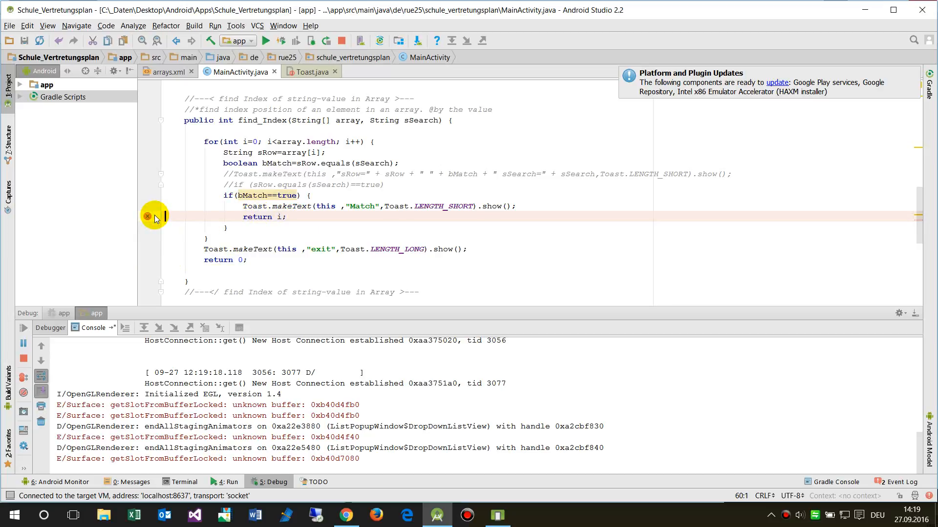
{"action": "mouse_move", "coordinate": [147, 216]}
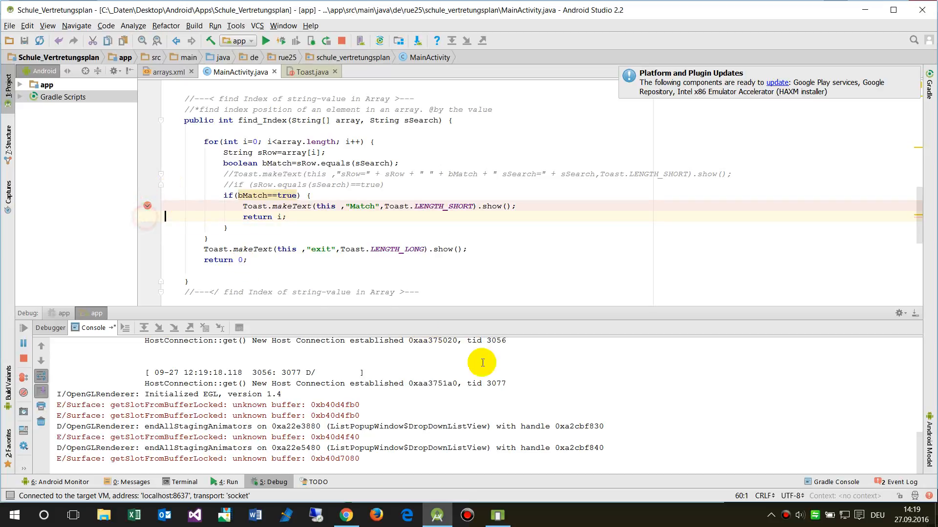
{"action": "left_click", "coordinate": [497, 514]}
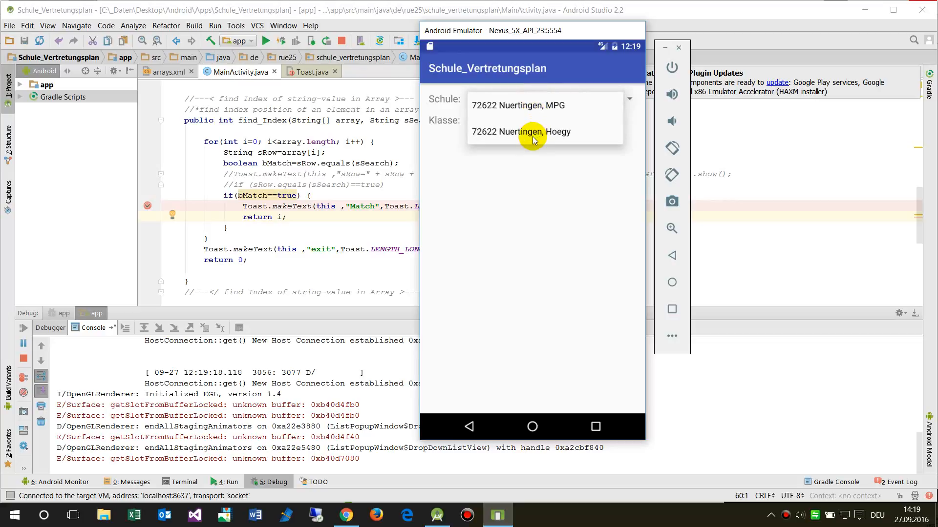
{"action": "left_click", "coordinate": [533, 133]}
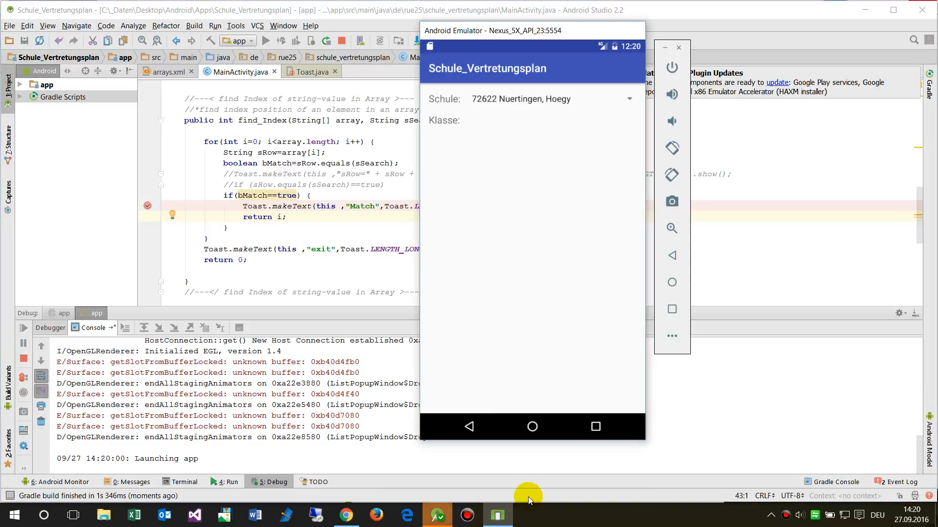
{"action": "mouse_move", "coordinate": [511, 103]}
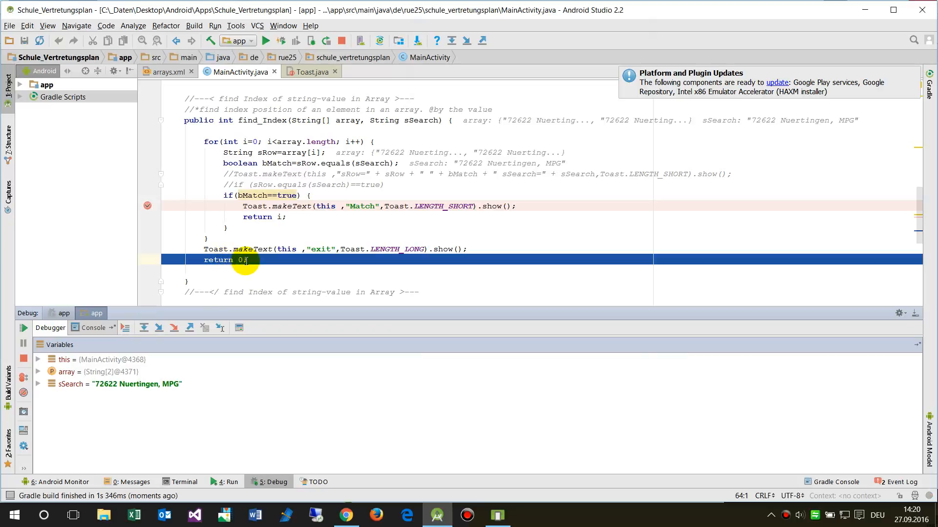
{"action": "mouse_move", "coordinate": [206, 250]}
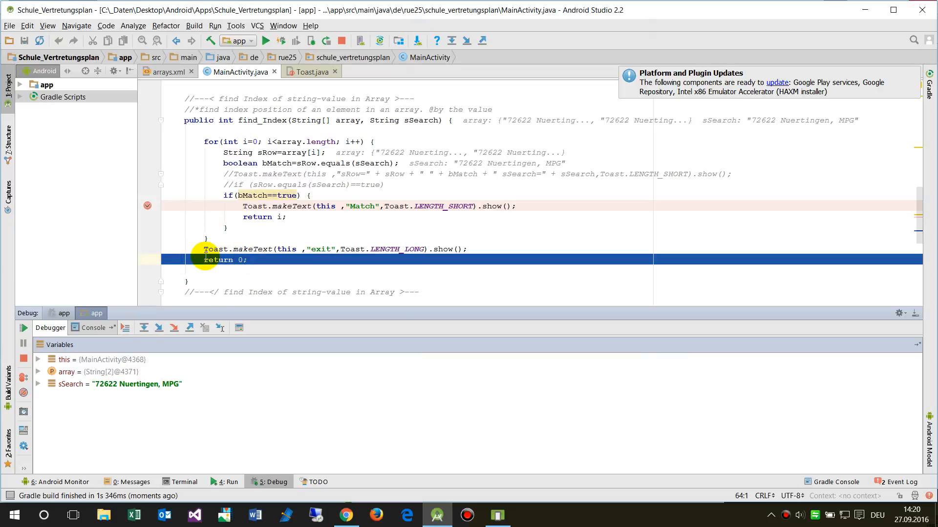
- Scroll the Variables pane while halted at find_Index's final return 0
{"action": "scroll", "scroll_direction": "down", "scroll_amount": 3}
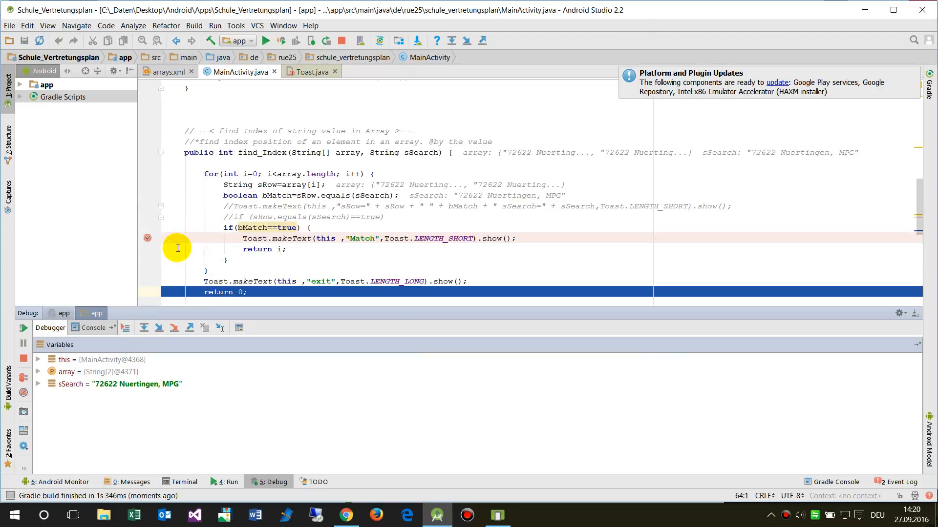
{"action": "mouse_move", "coordinate": [266, 70]}
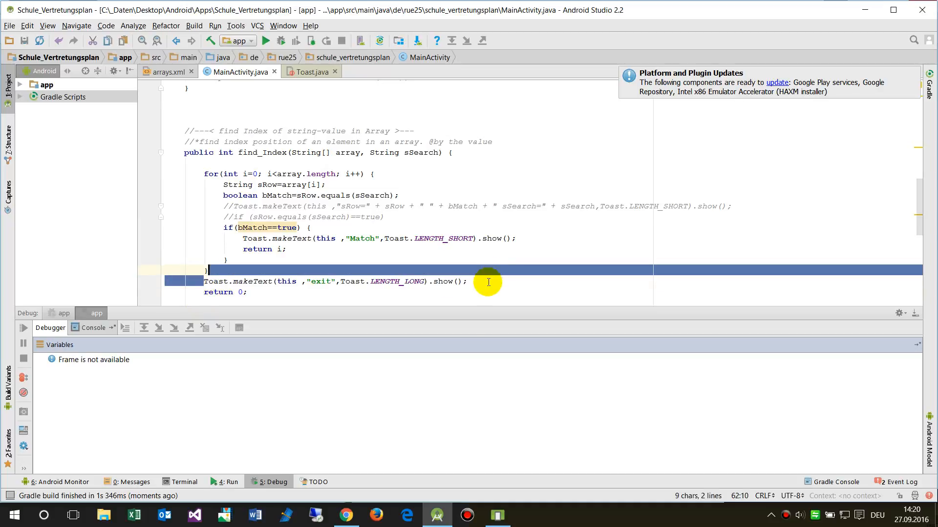
- Move the exit Toast line into onItemSelected below the idURL line
{"action": "scroll", "scroll_direction": "up", "scroll_amount": 3}
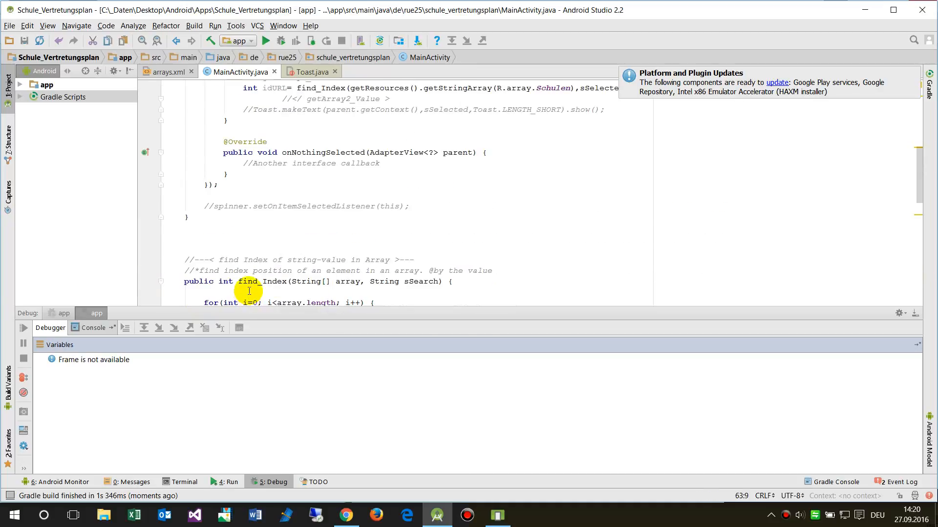
{"action": "scroll", "scroll_direction": "up", "scroll_amount": 3}
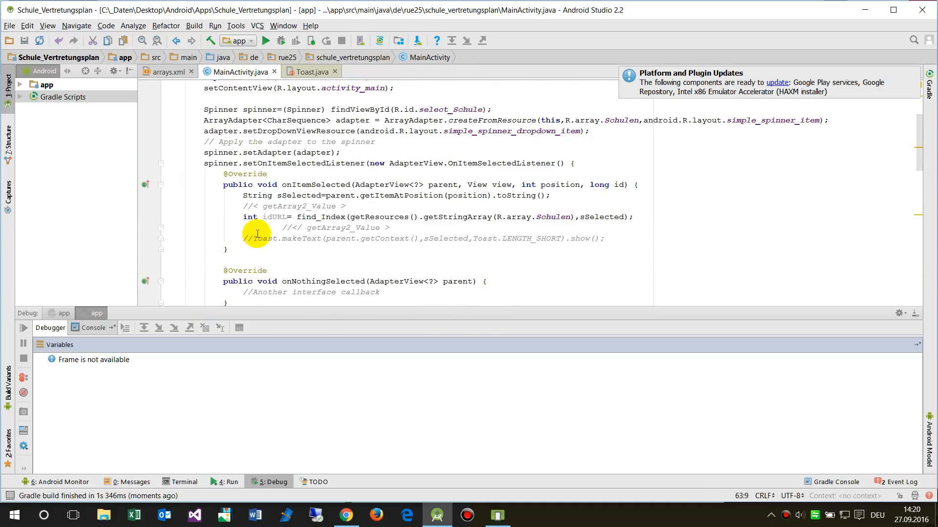
{"action": "left_click", "coordinate": [376, 206]}
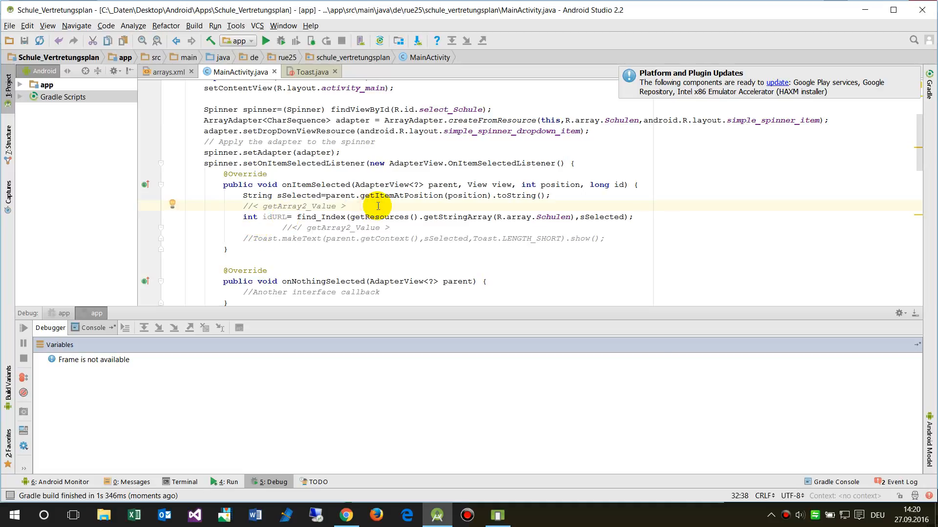
{"action": "left_click", "coordinate": [346, 216]}
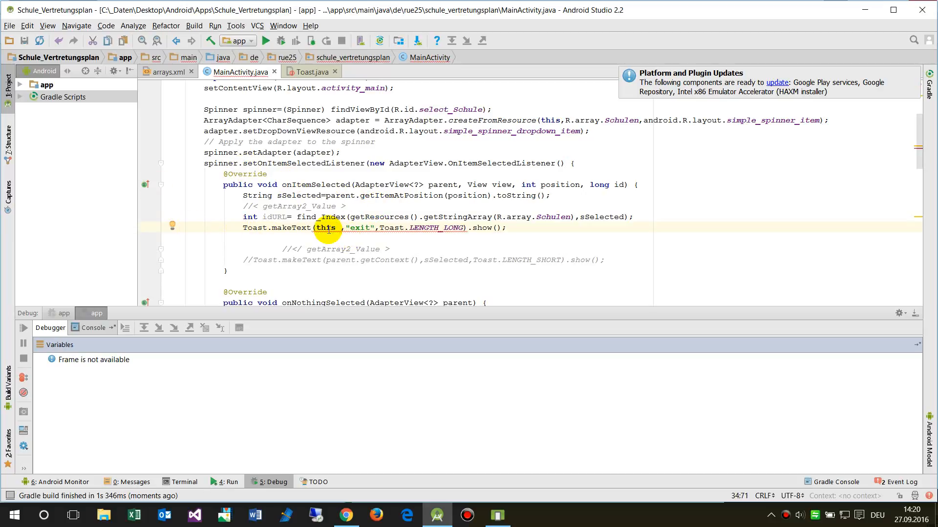
{"action": "mouse_move", "coordinate": [327, 228]}
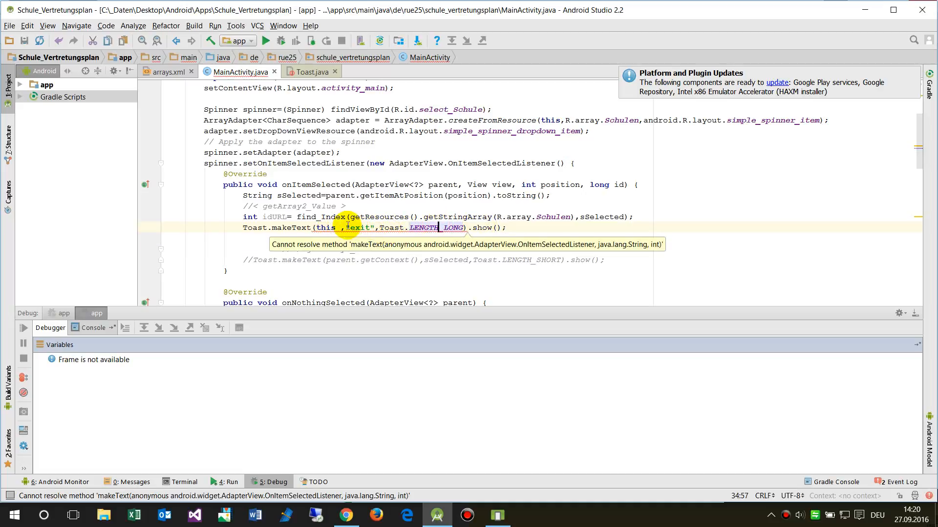
- Change the toast message from "exit" to "return " + idURL
{"action": "double_click", "coordinate": [360, 228]}
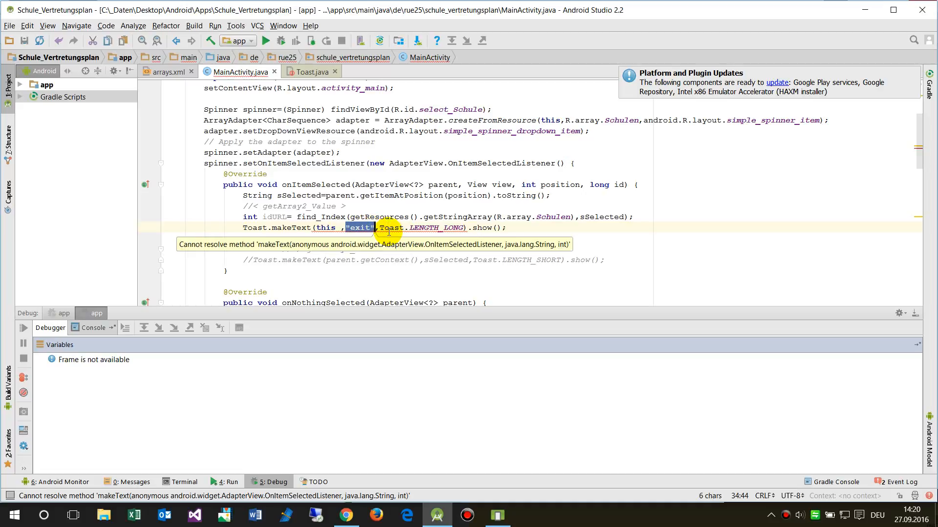
{"action": "type", "text": "return"}
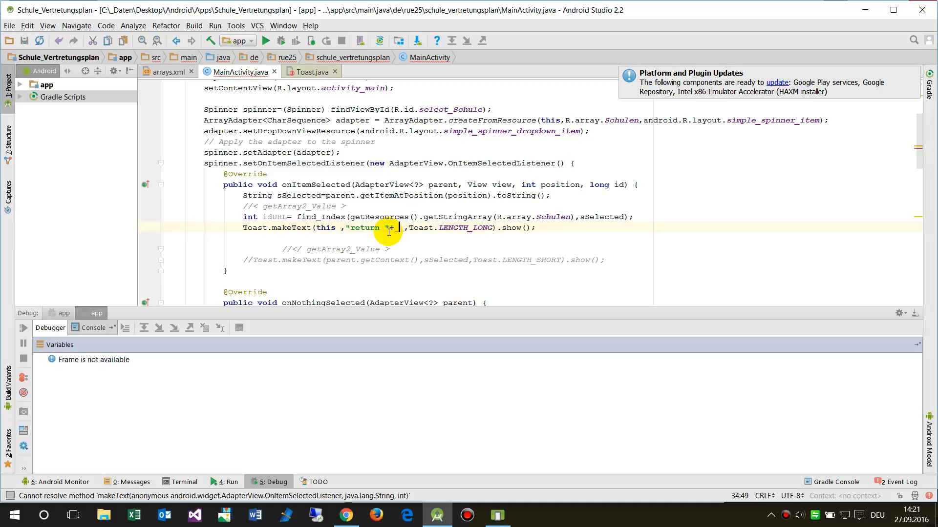
{"action": "type", "text": "id"}
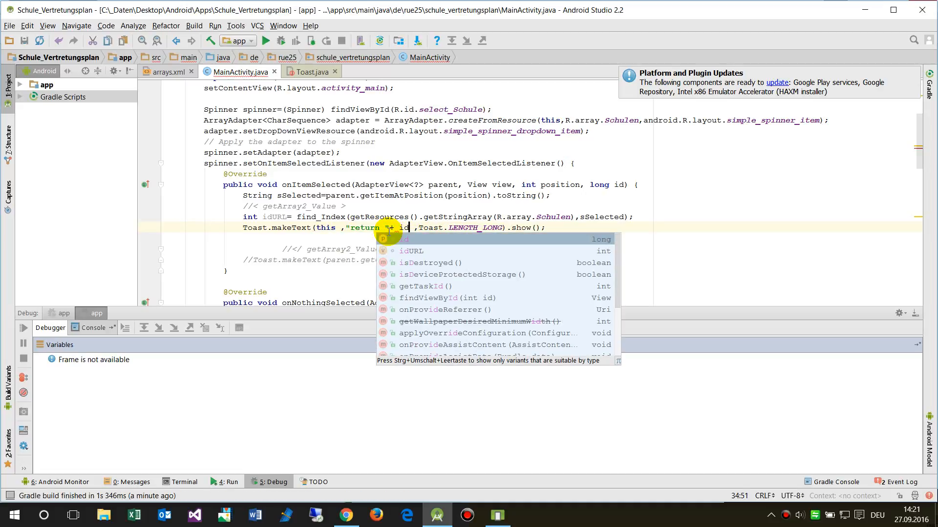
{"action": "left_click", "coordinate": [411, 250]}
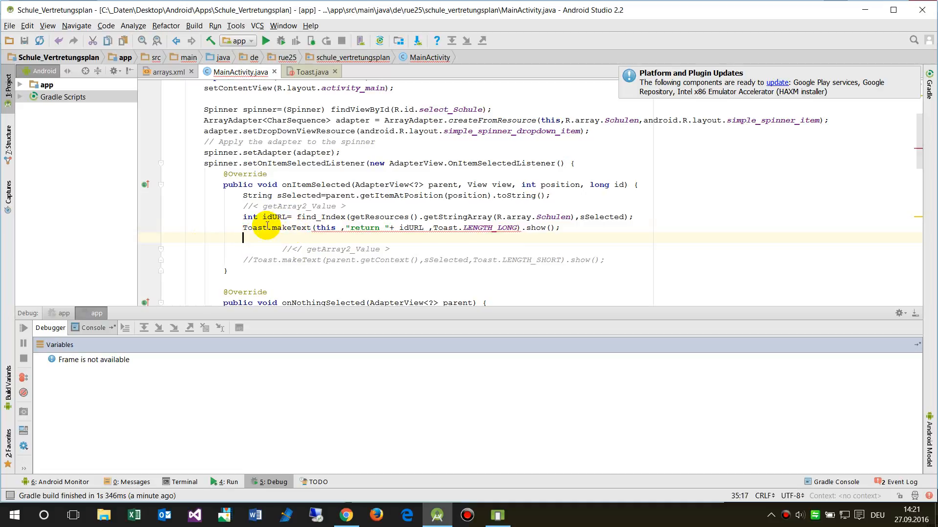
- Replace the toast's this context with getBaseContext() and rerun the app
{"action": "scroll", "scroll_direction": "down", "scroll_amount": 3}
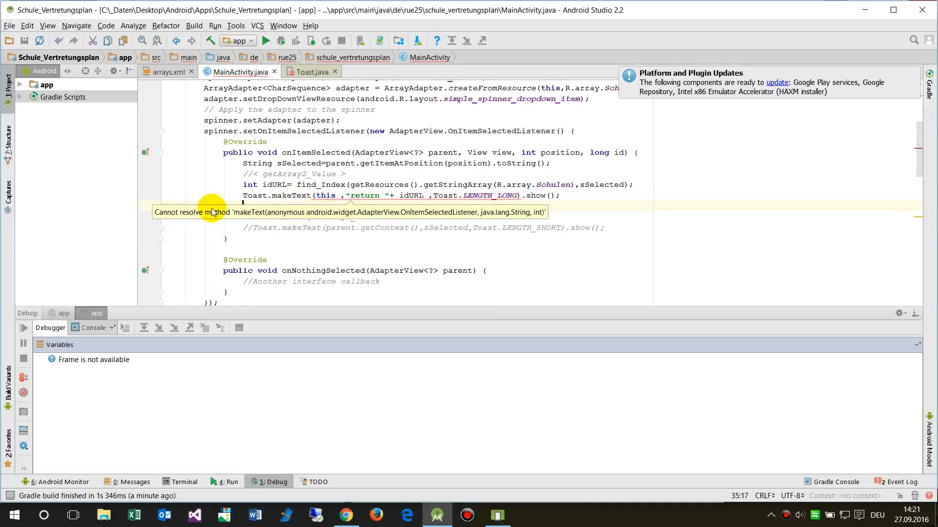
{"action": "double_click", "coordinate": [324, 195]}
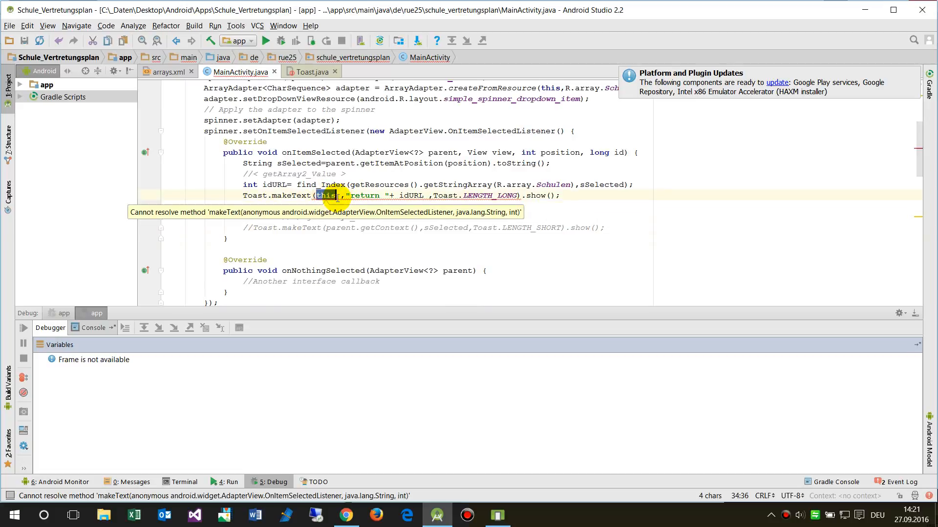
{"action": "type", "text": "get"}
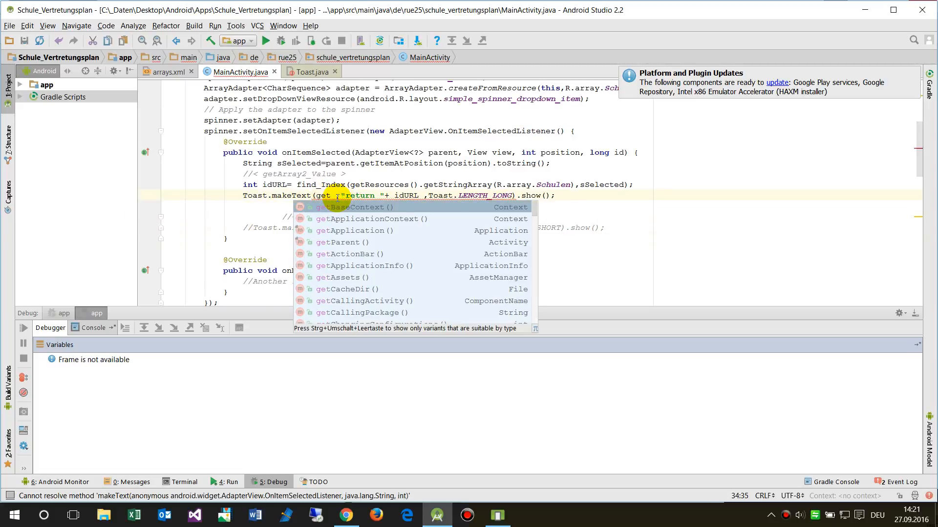
{"action": "type", "text": "Context("}
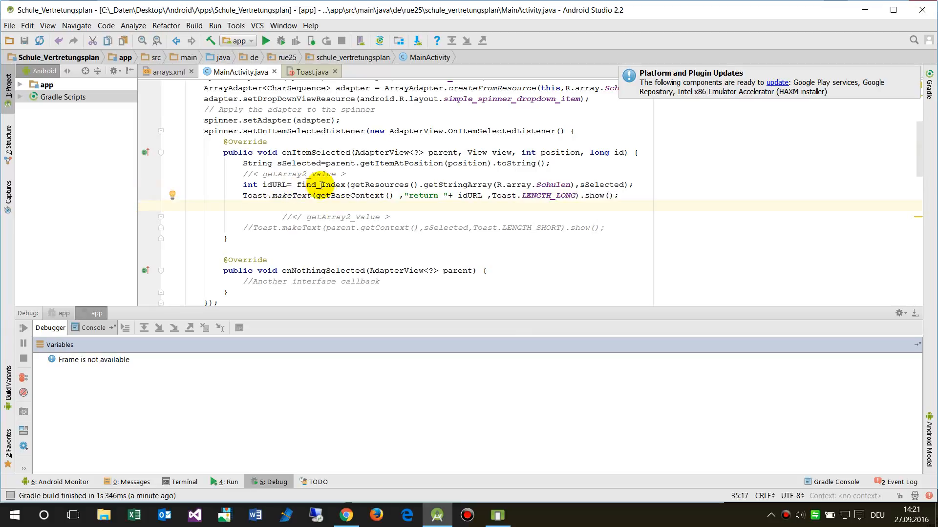
{"action": "scroll", "scroll_direction": "up", "scroll_amount": 3}
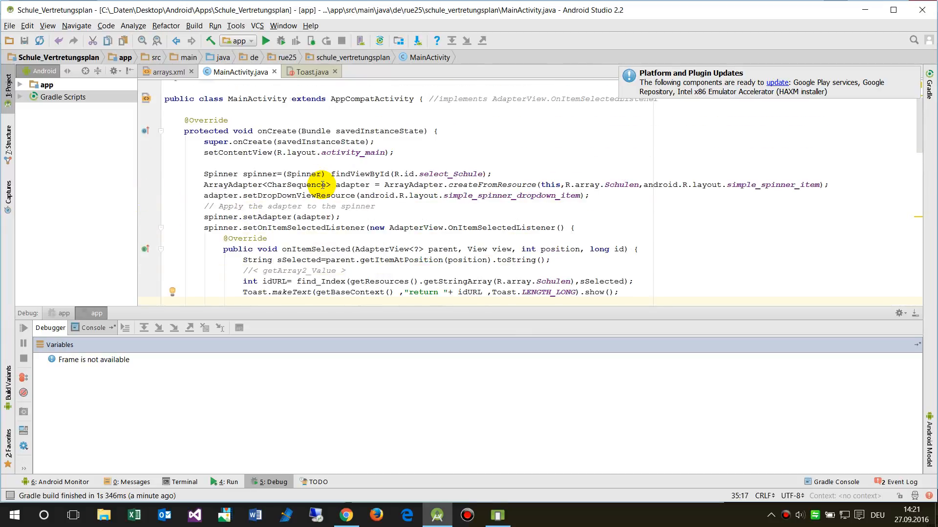
{"action": "scroll", "scroll_direction": "down", "scroll_amount": 3}
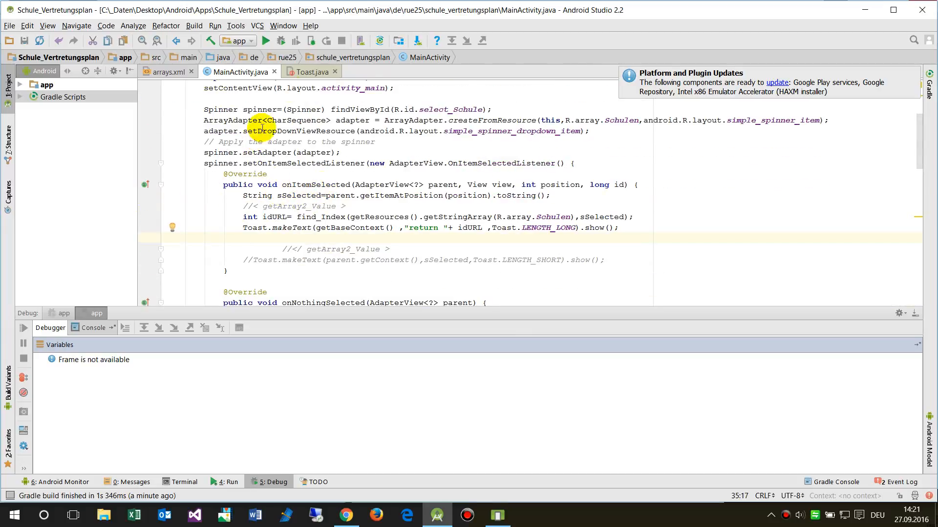
{"action": "left_click", "coordinate": [265, 41]}
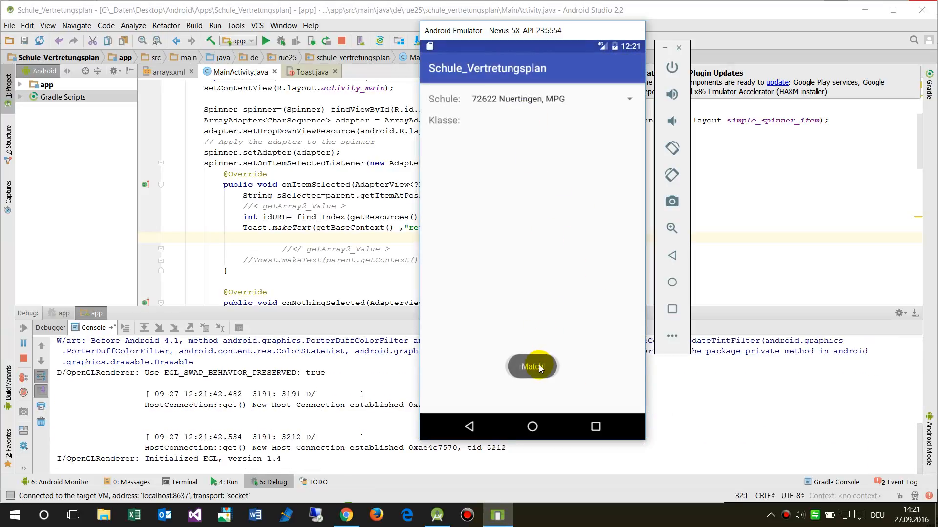
- Watch the return 0 toast, then choose Hoegy from the Schule spinner in the emulator
{"action": "left_click", "coordinate": [532, 366]}
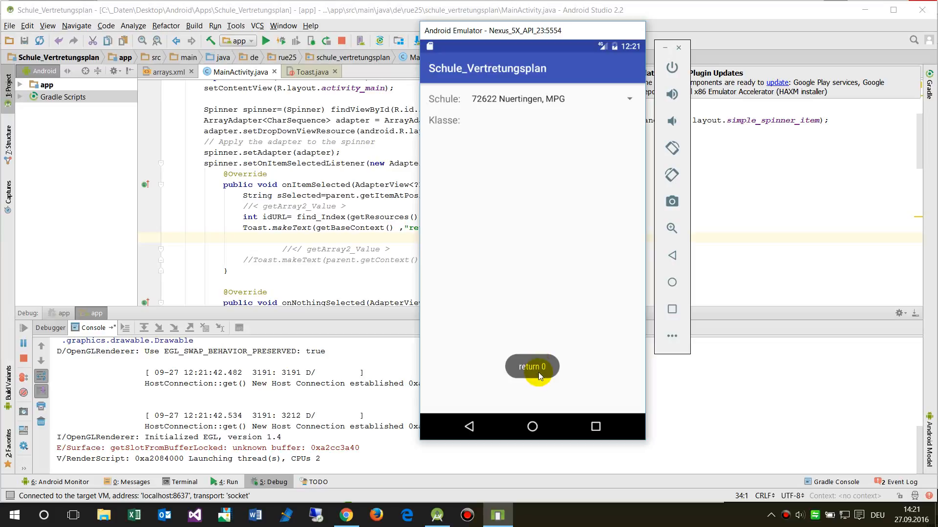
{"action": "scroll", "scroll_direction": "down", "scroll_amount": 3}
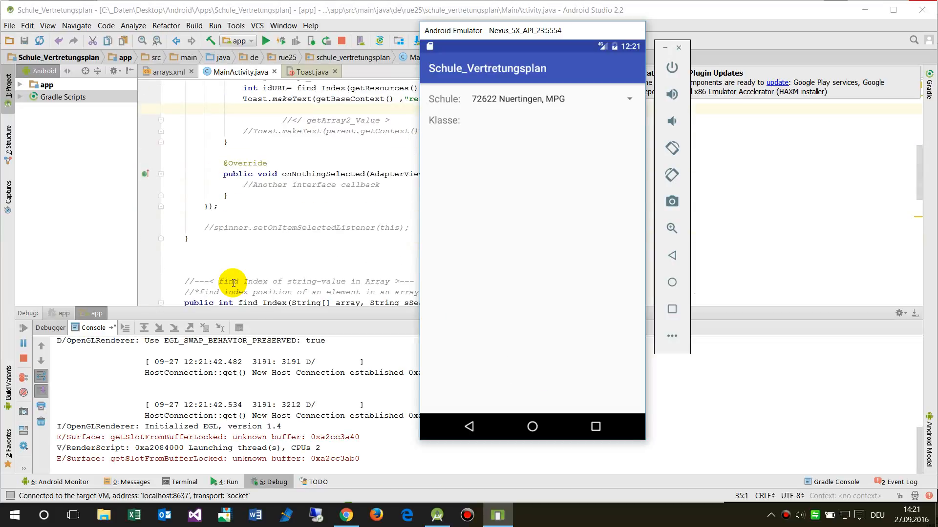
{"action": "scroll", "scroll_direction": "down", "scroll_amount": 3}
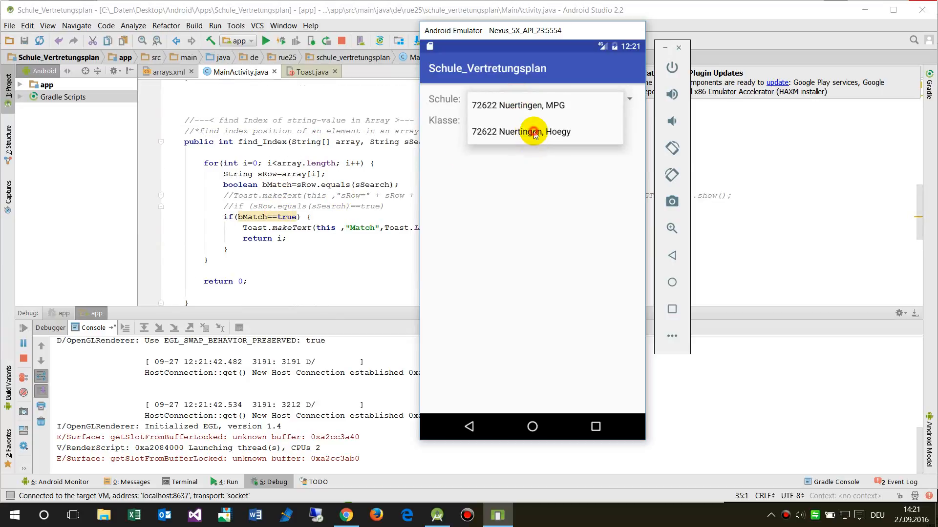
{"action": "left_click", "coordinate": [534, 131]}
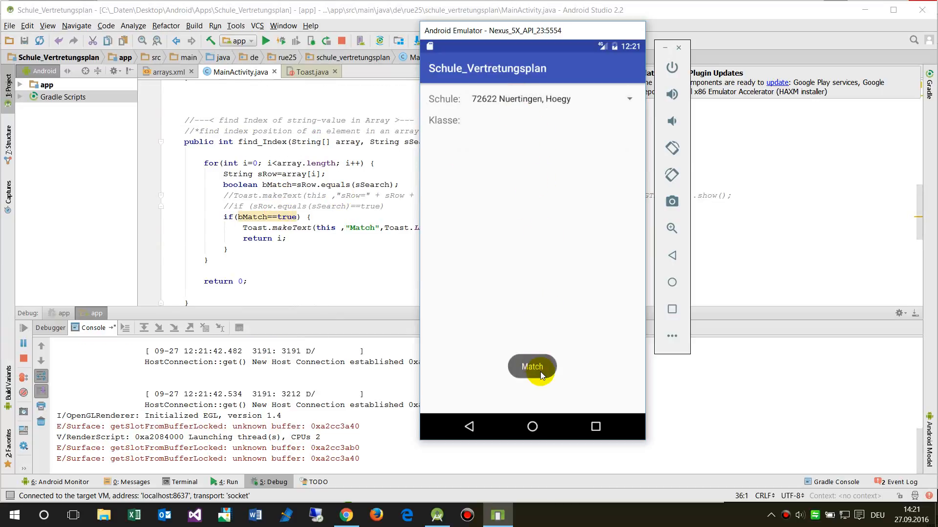